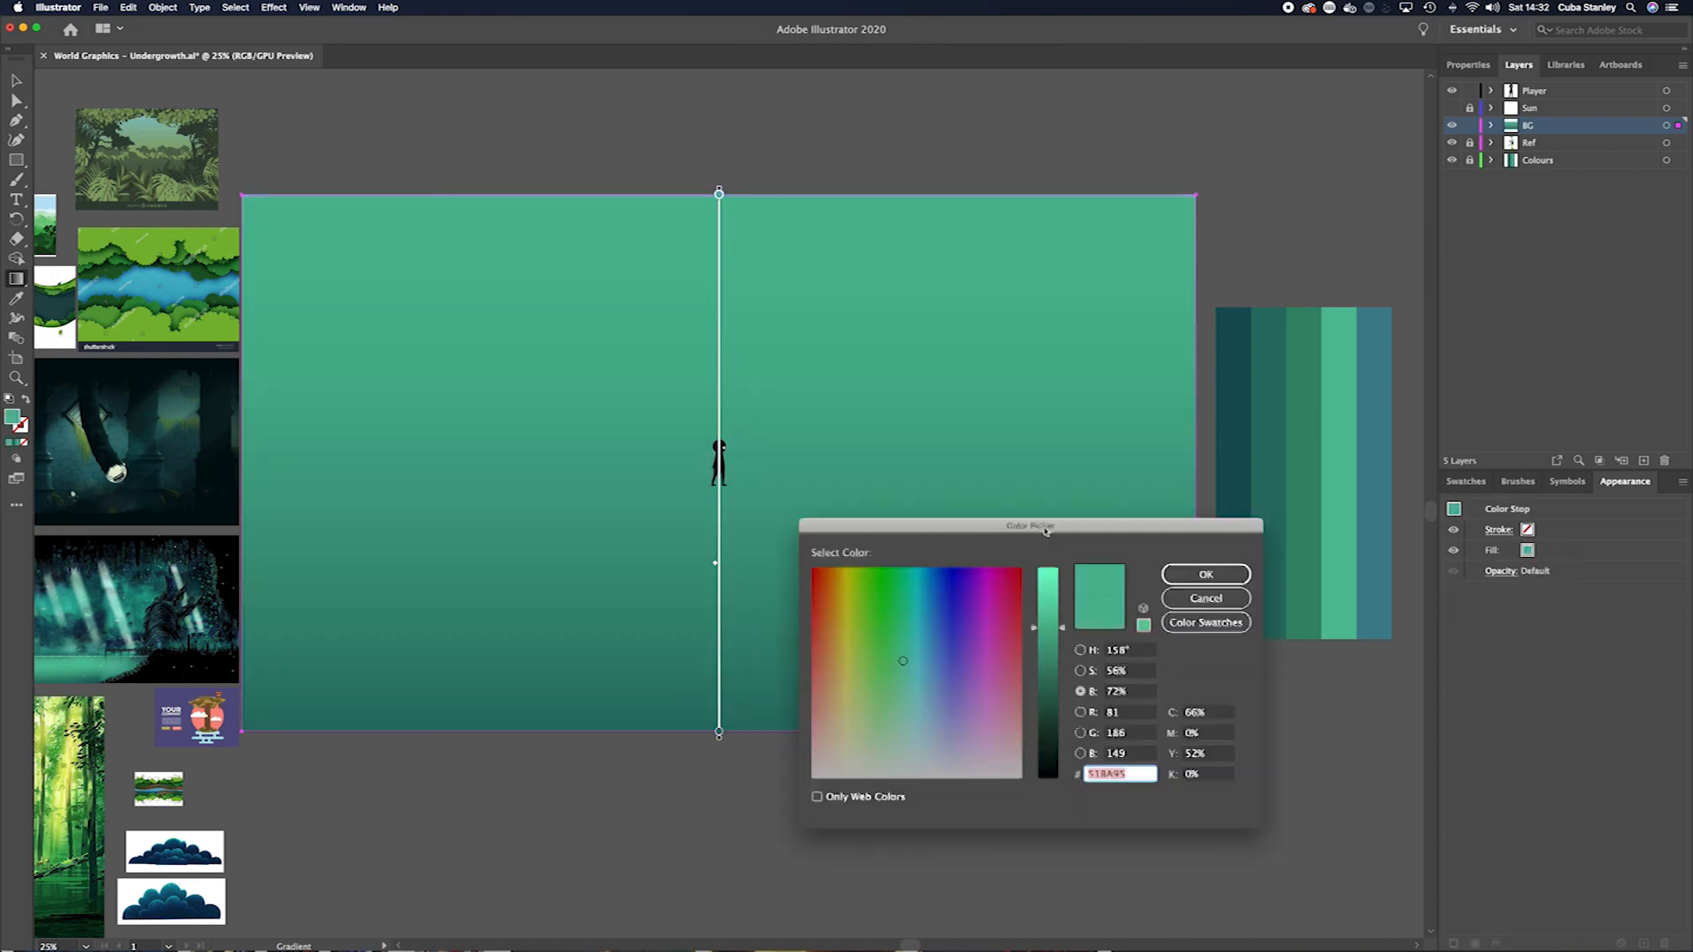
Confirm the new teal colour for the sky gradient stop
click(1205, 573)
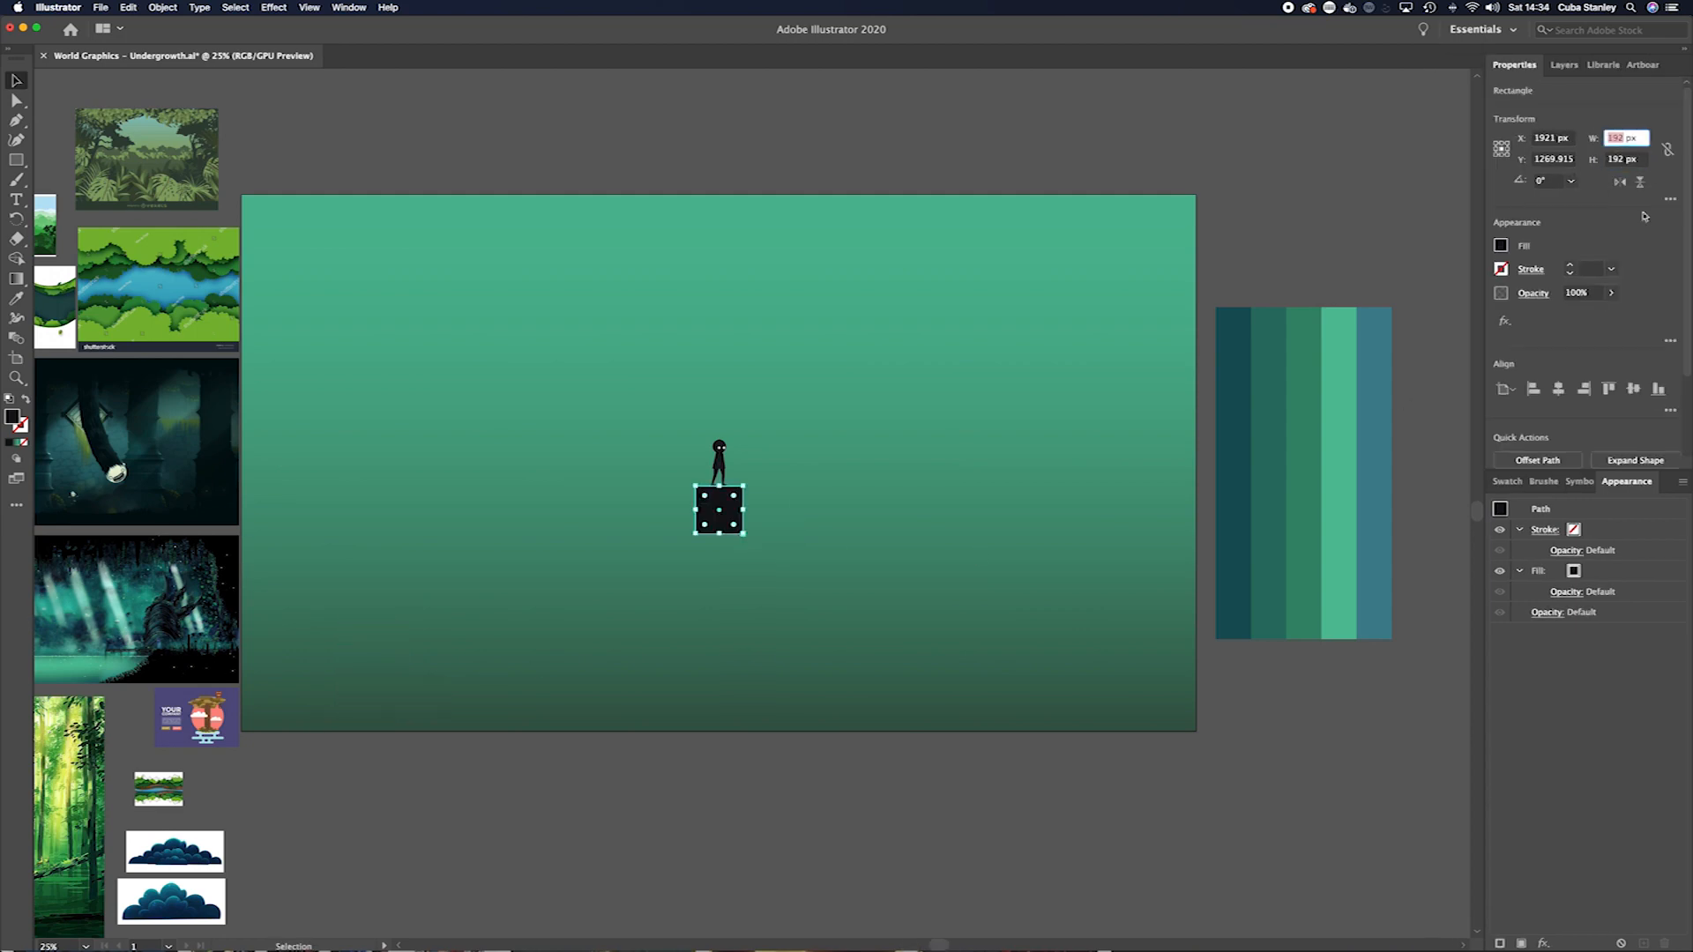
Drag out a dark border frame around the teal-green scene
drag(718, 508, 279, 643)
text(Foreground)
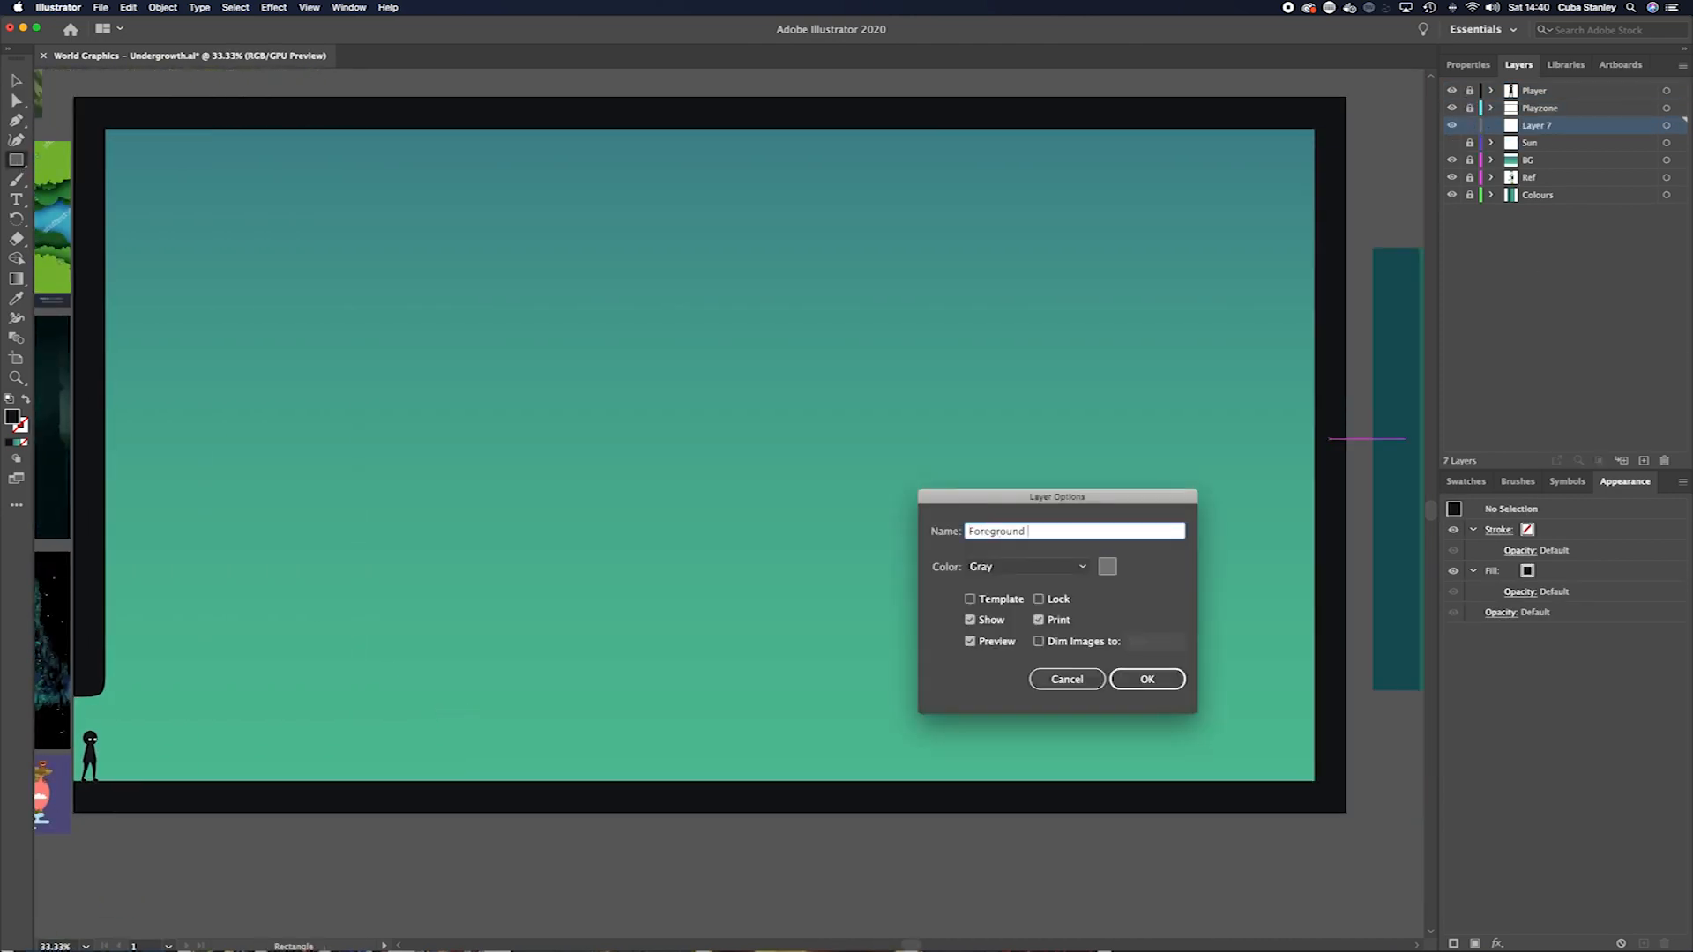
Confirm the new layer name Foreground in Layer Options
click(1145, 679)
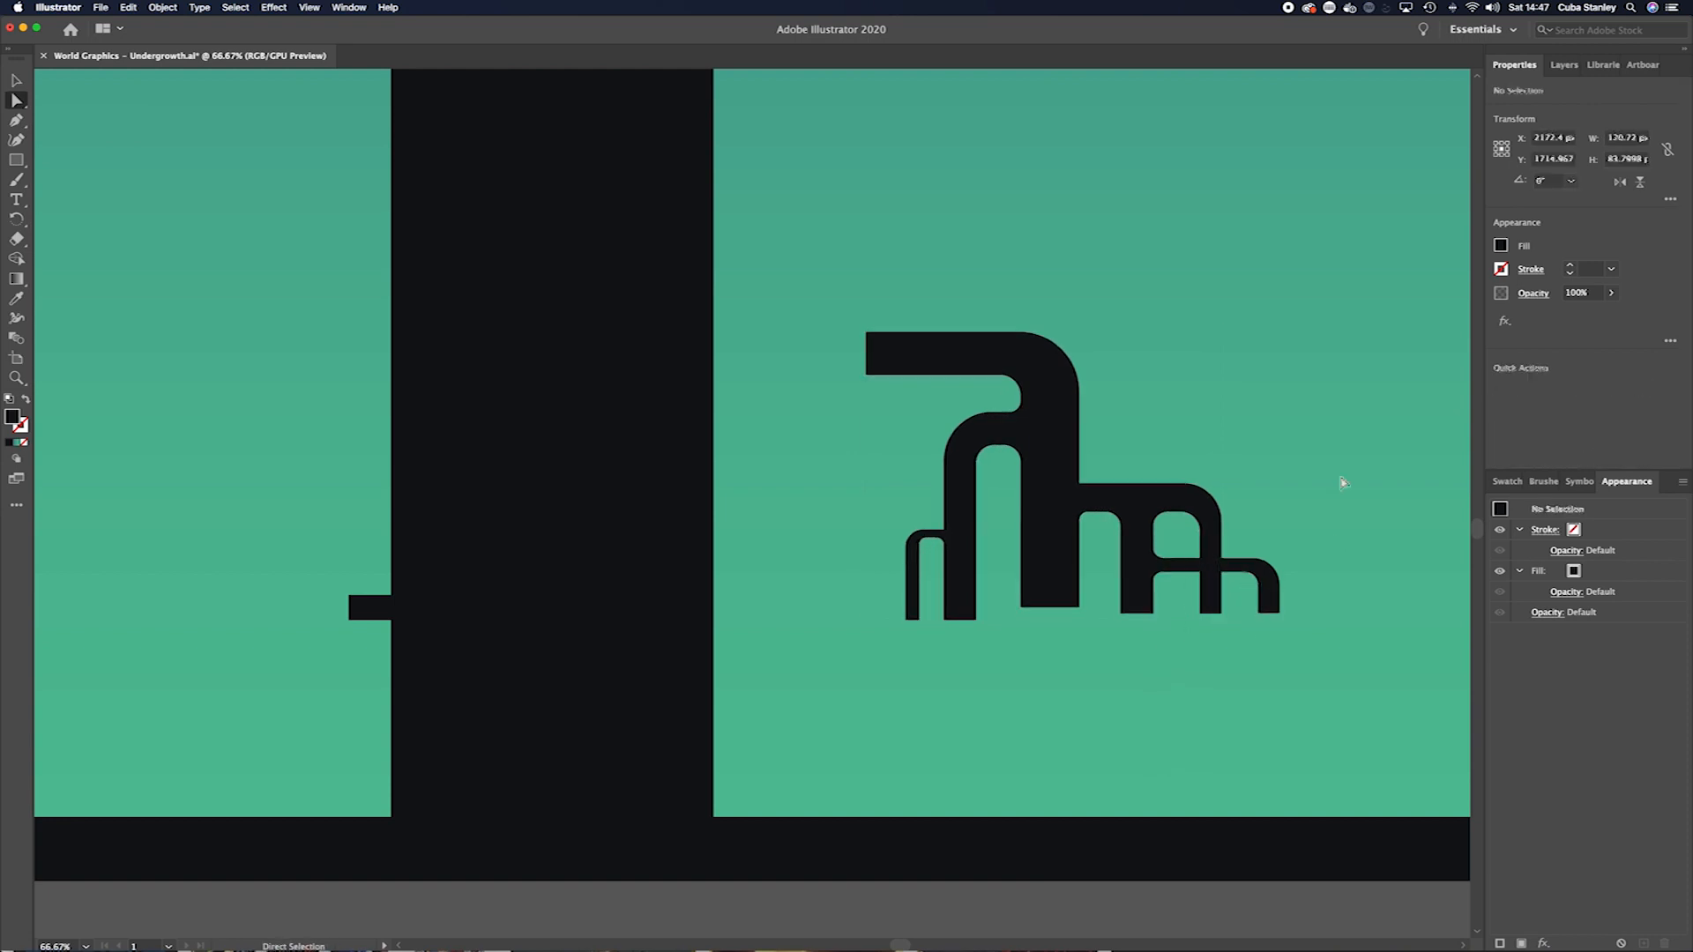
Select the stepped pipe shape and round its bend corners with live corner widgets
drag(1048, 485, 853, 691)
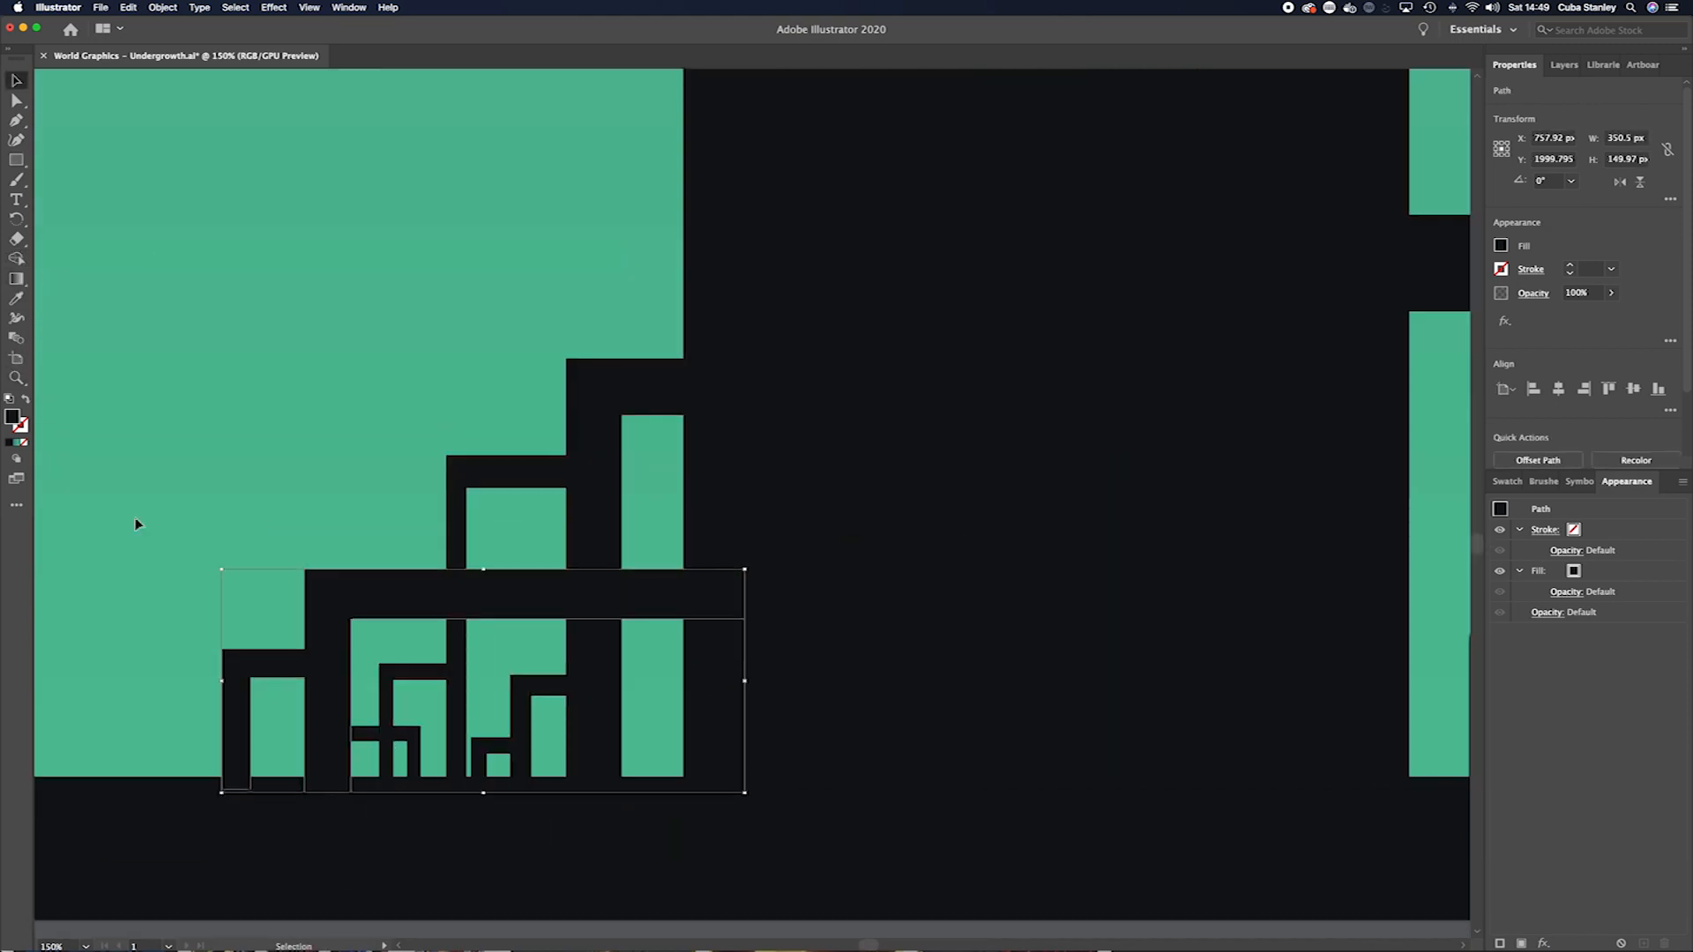
drag(379, 626, 389, 654)
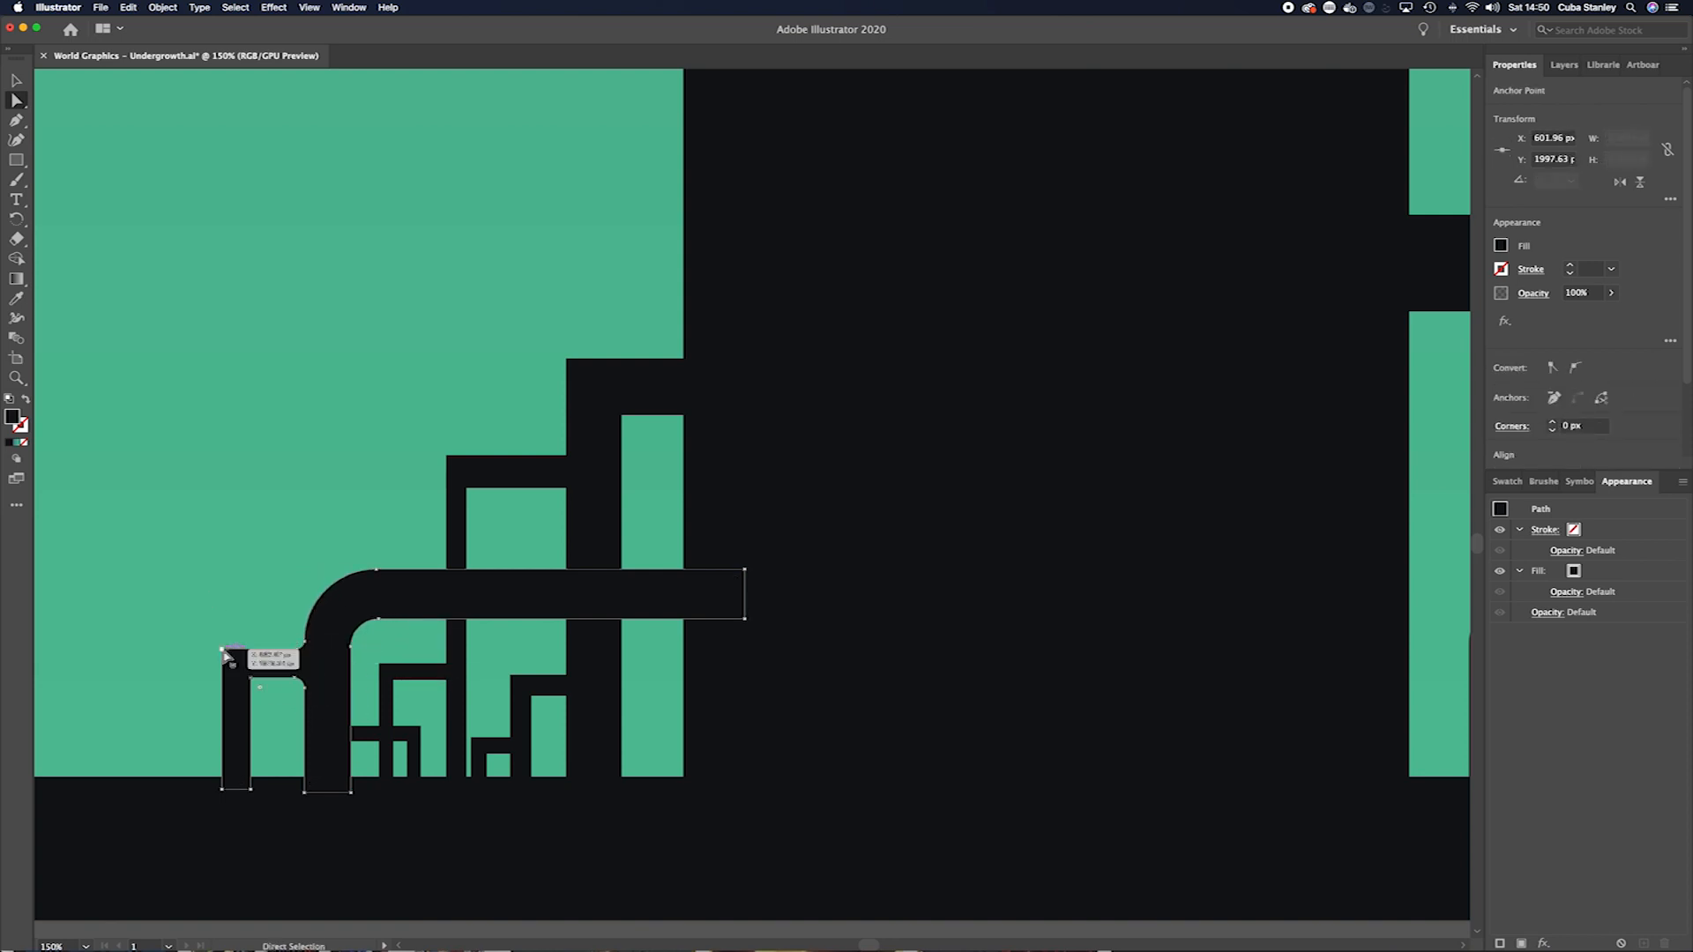
click(16, 81)
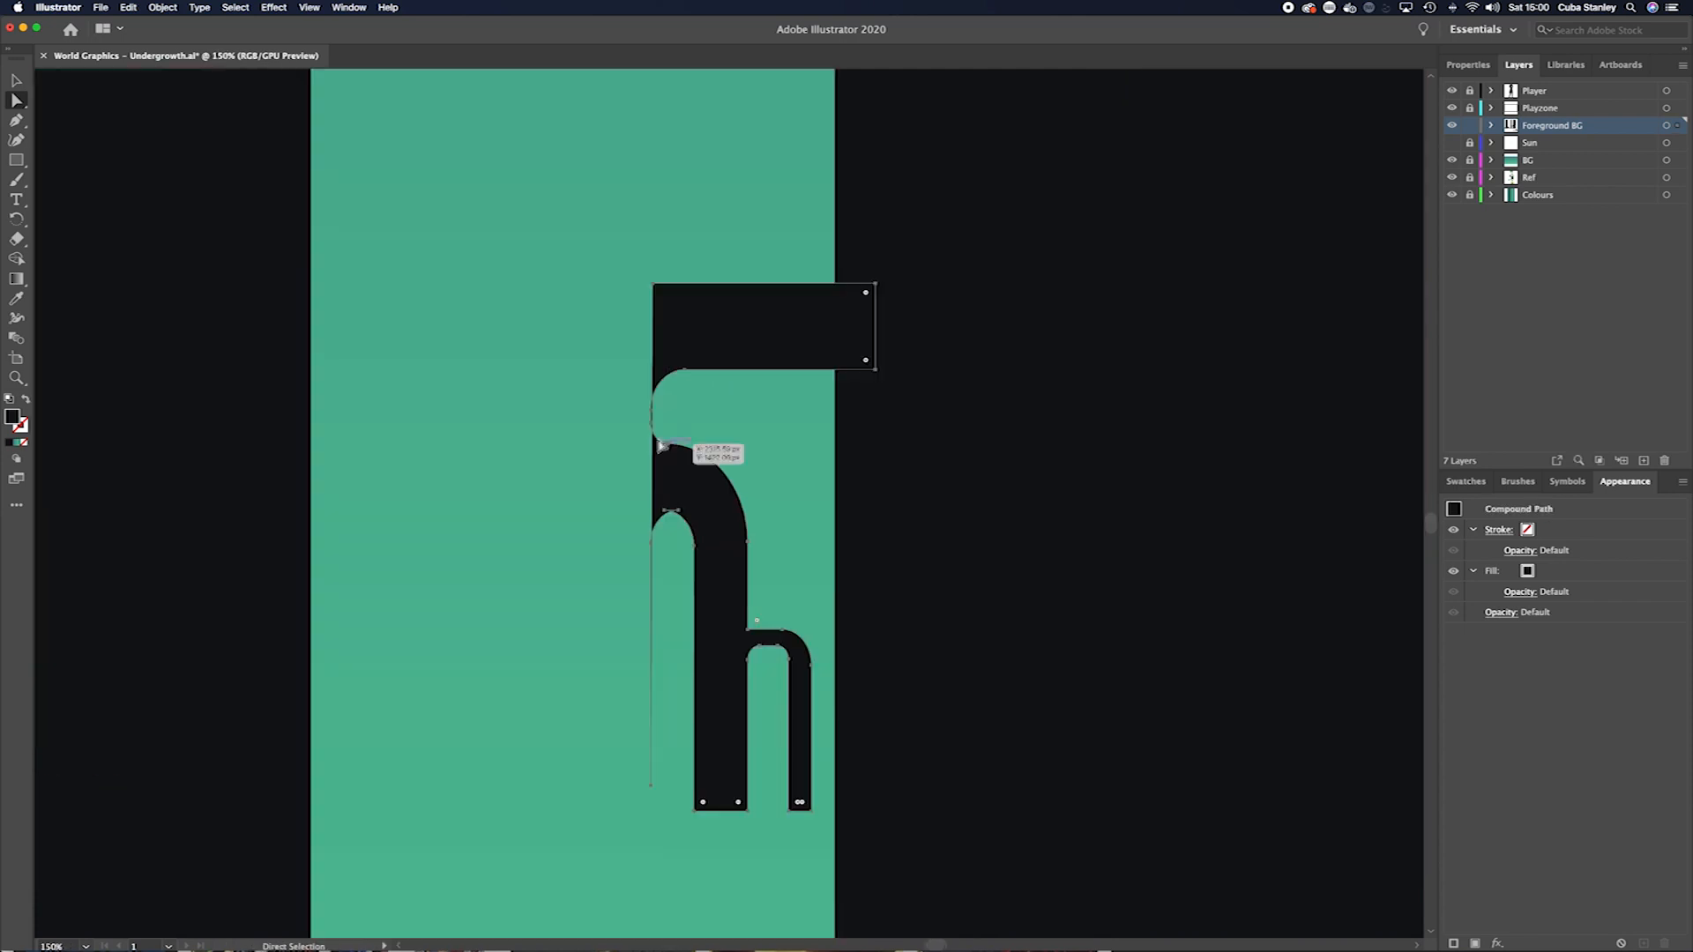
Drag a pipe group to reposition it at a pillar base
drag(659, 447, 697, 529)
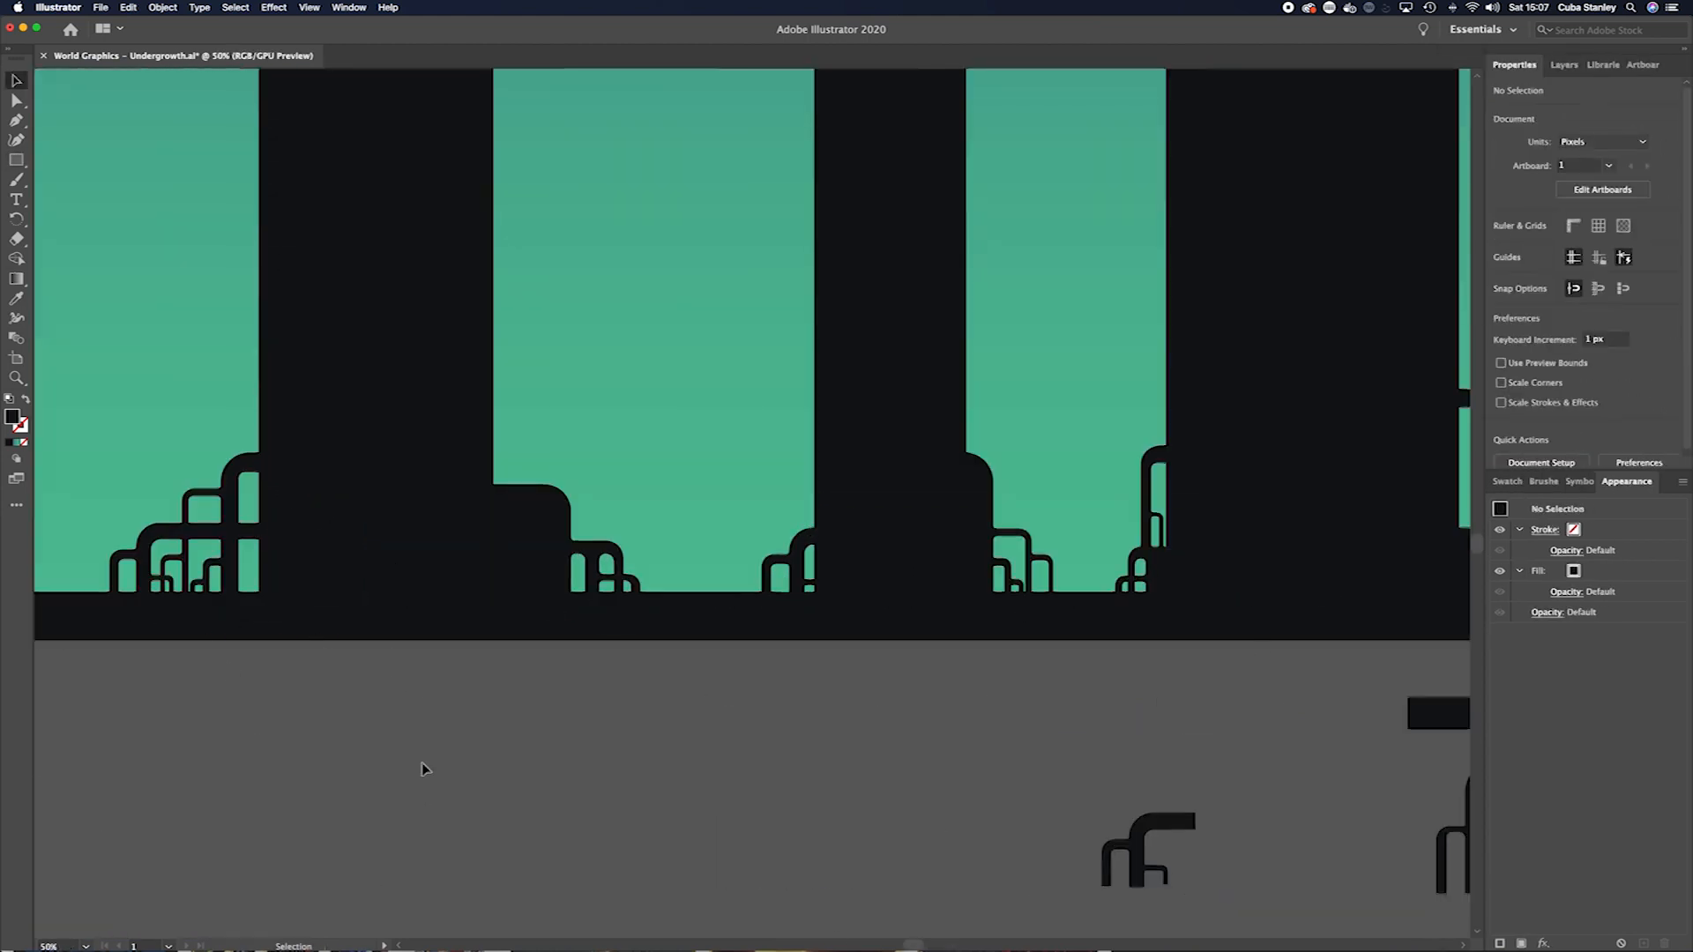
mouse_move(529, 612)
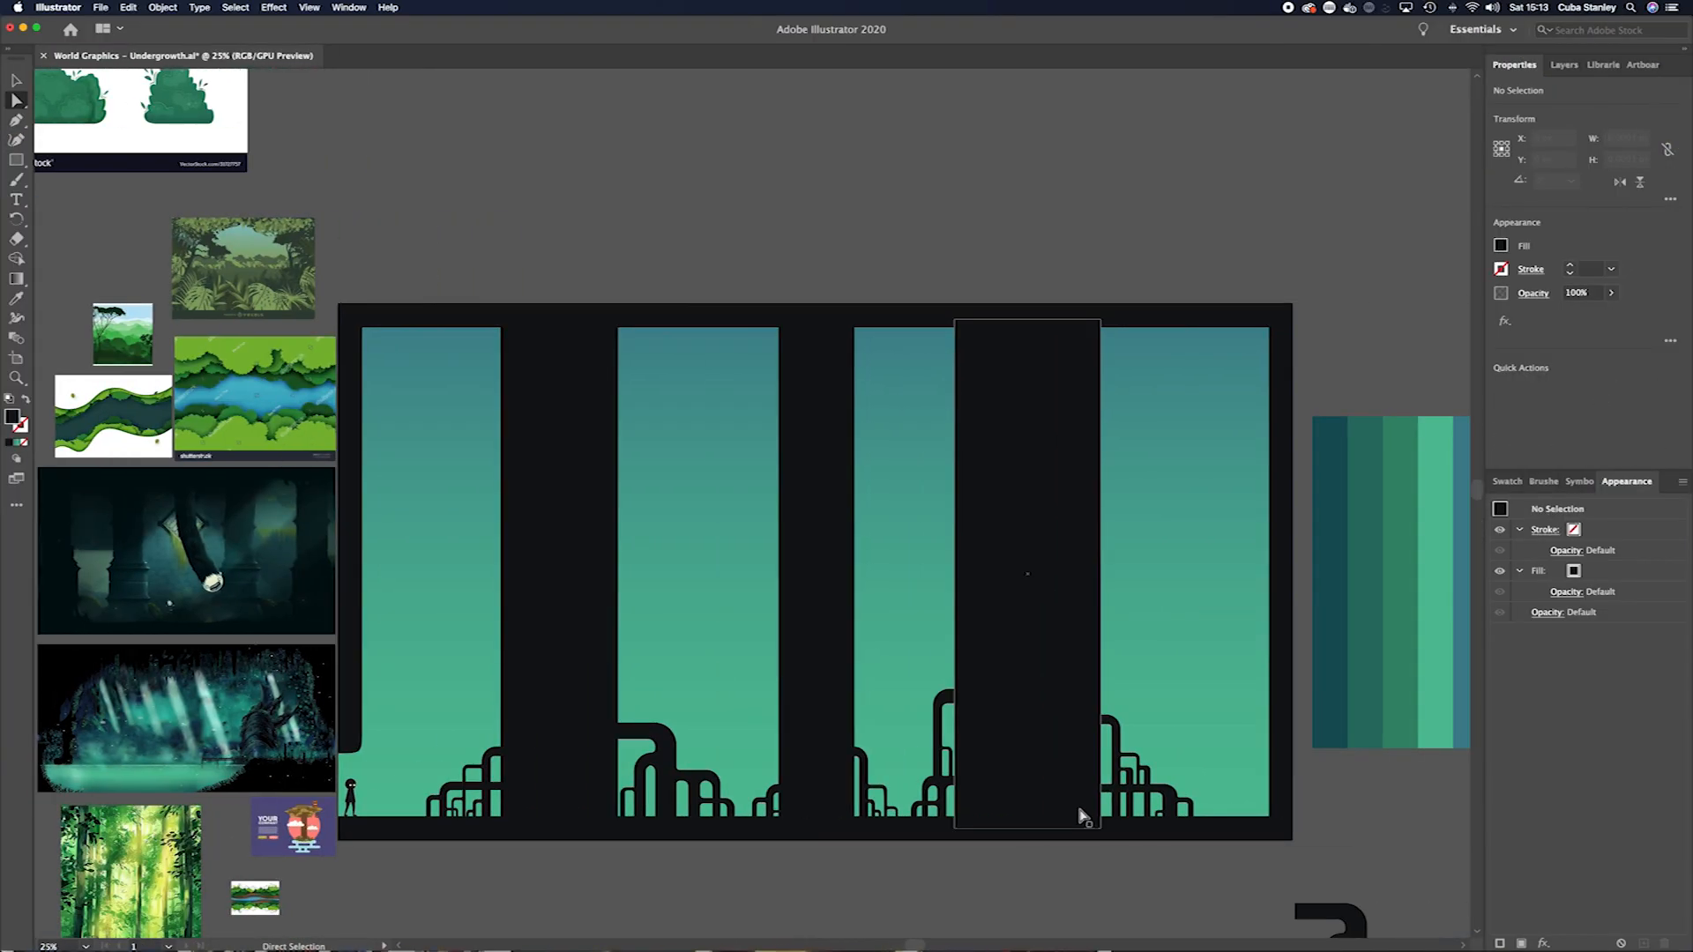
Scroll the view down along the pillars while adding thin grey strips
scroll(down, 3)
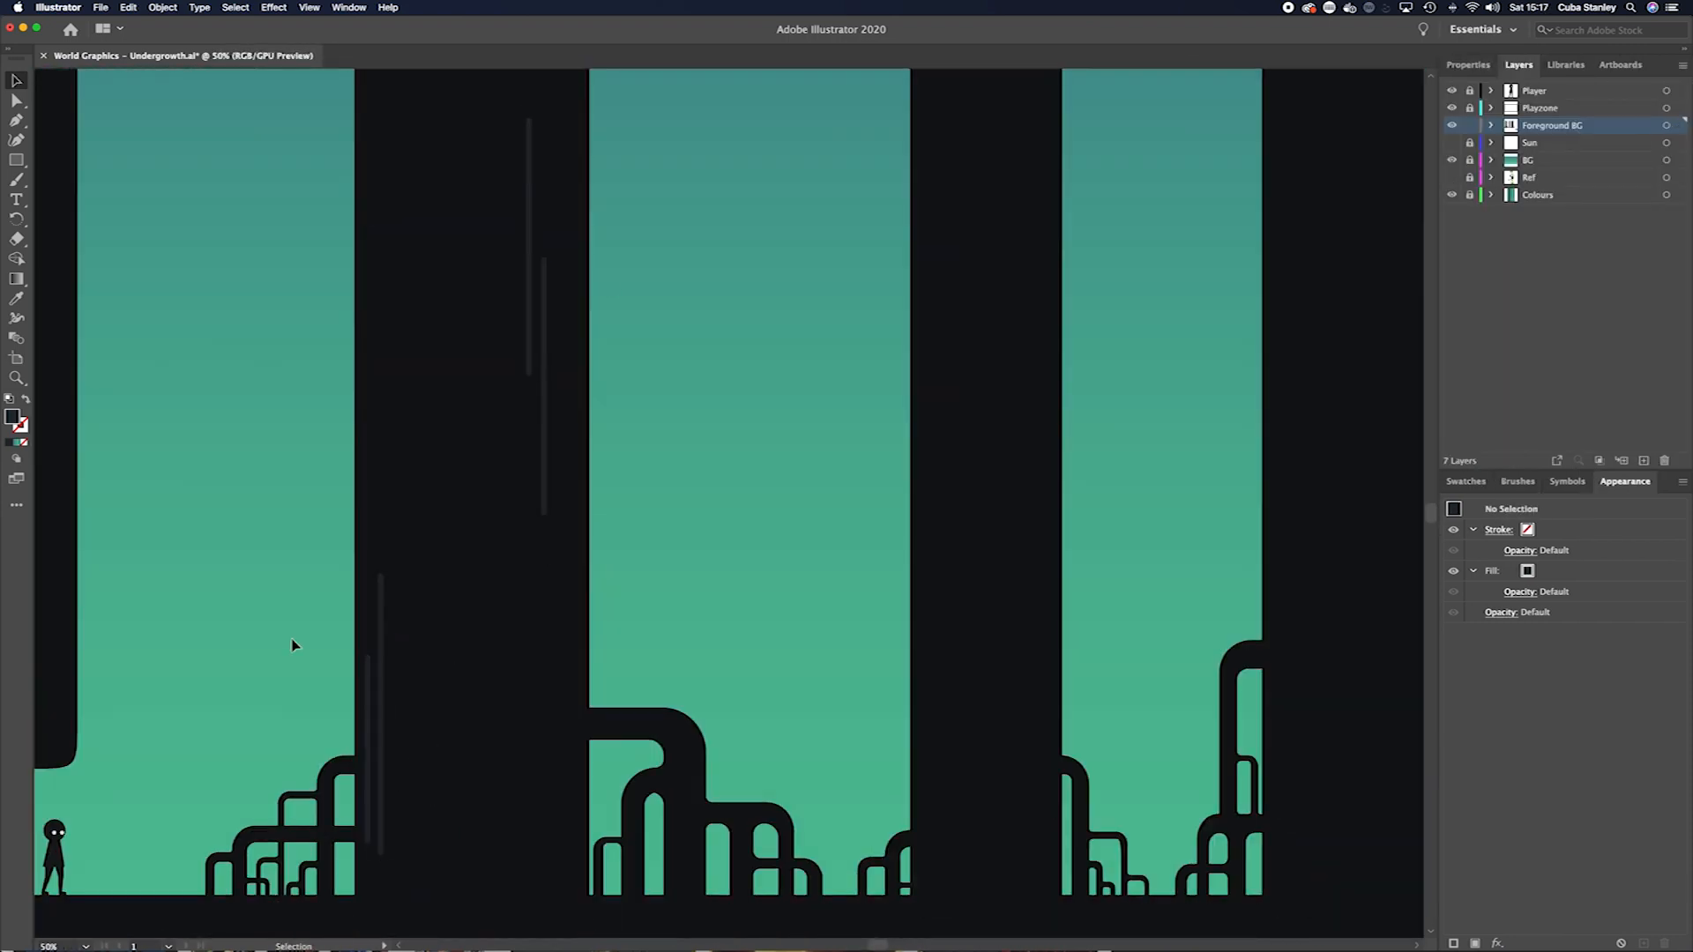
scroll(down, 3)
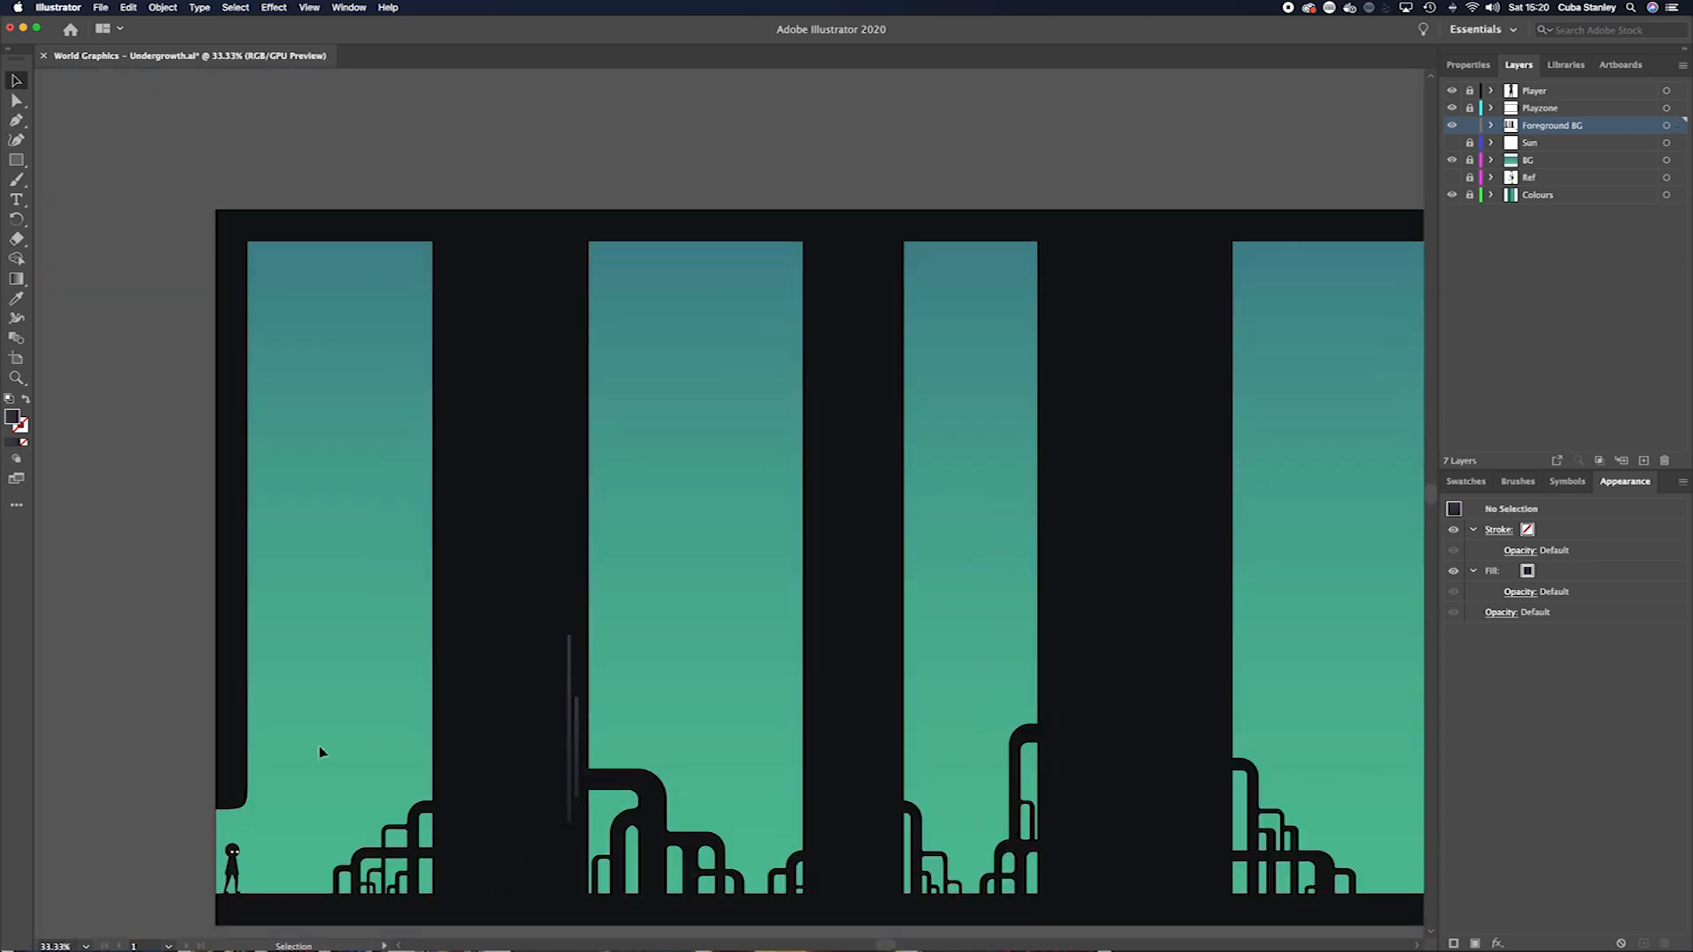
Make the Sun layer visible and add a new layer for the fading mist
click(508, 567)
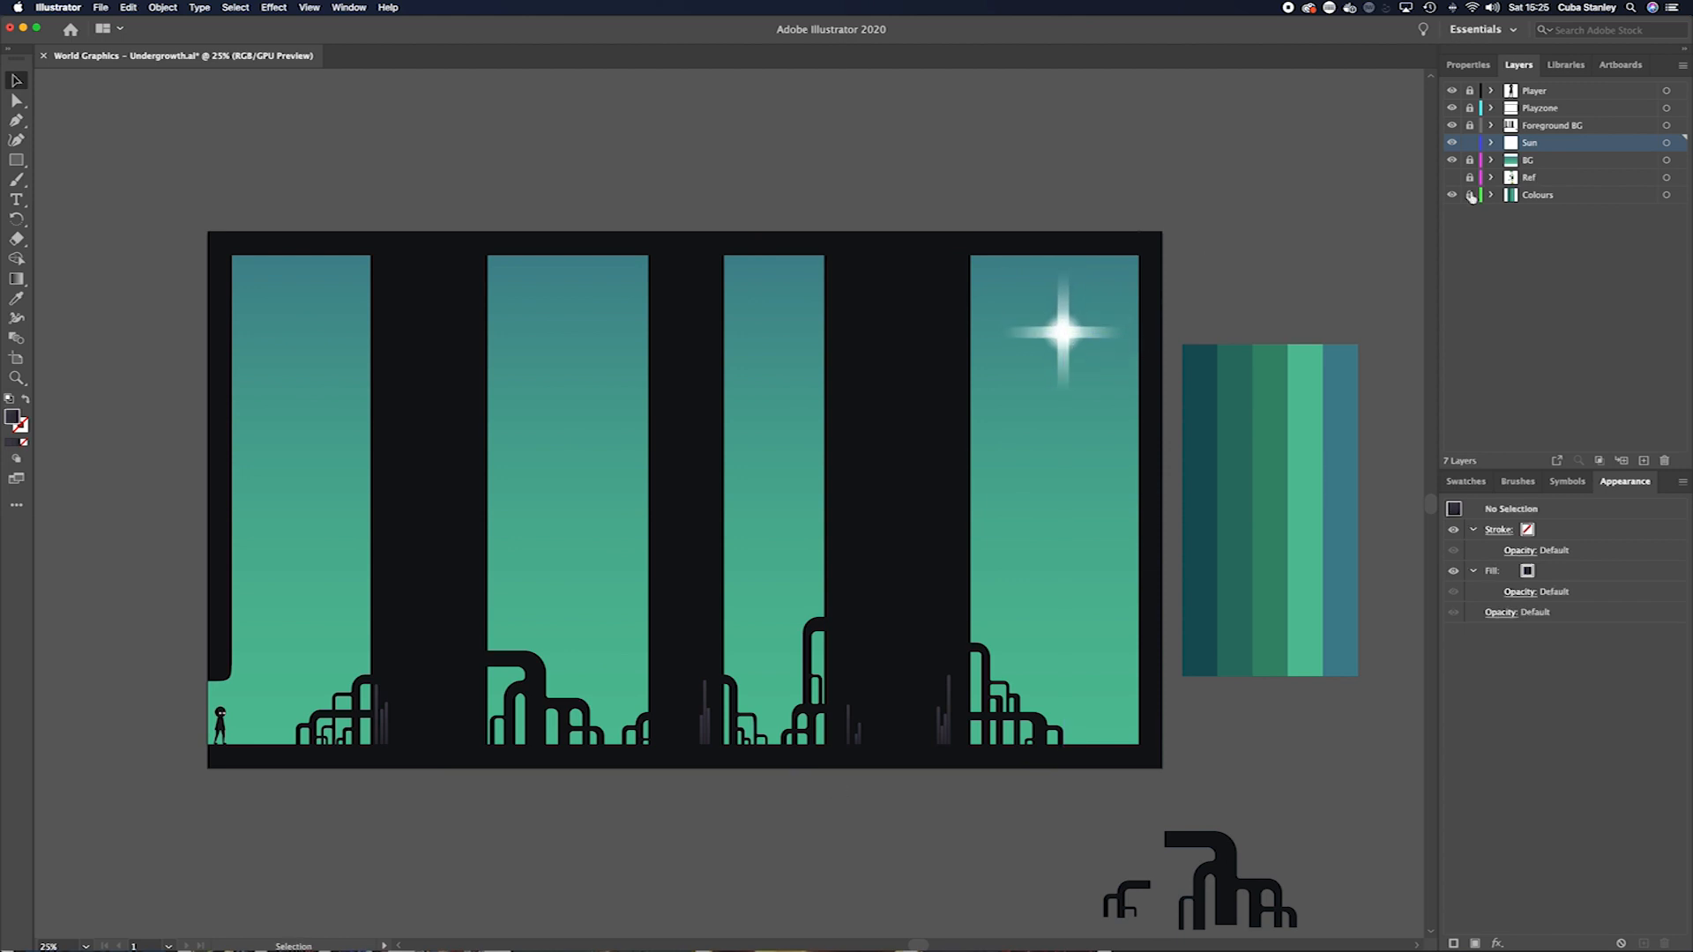
click(1553, 124)
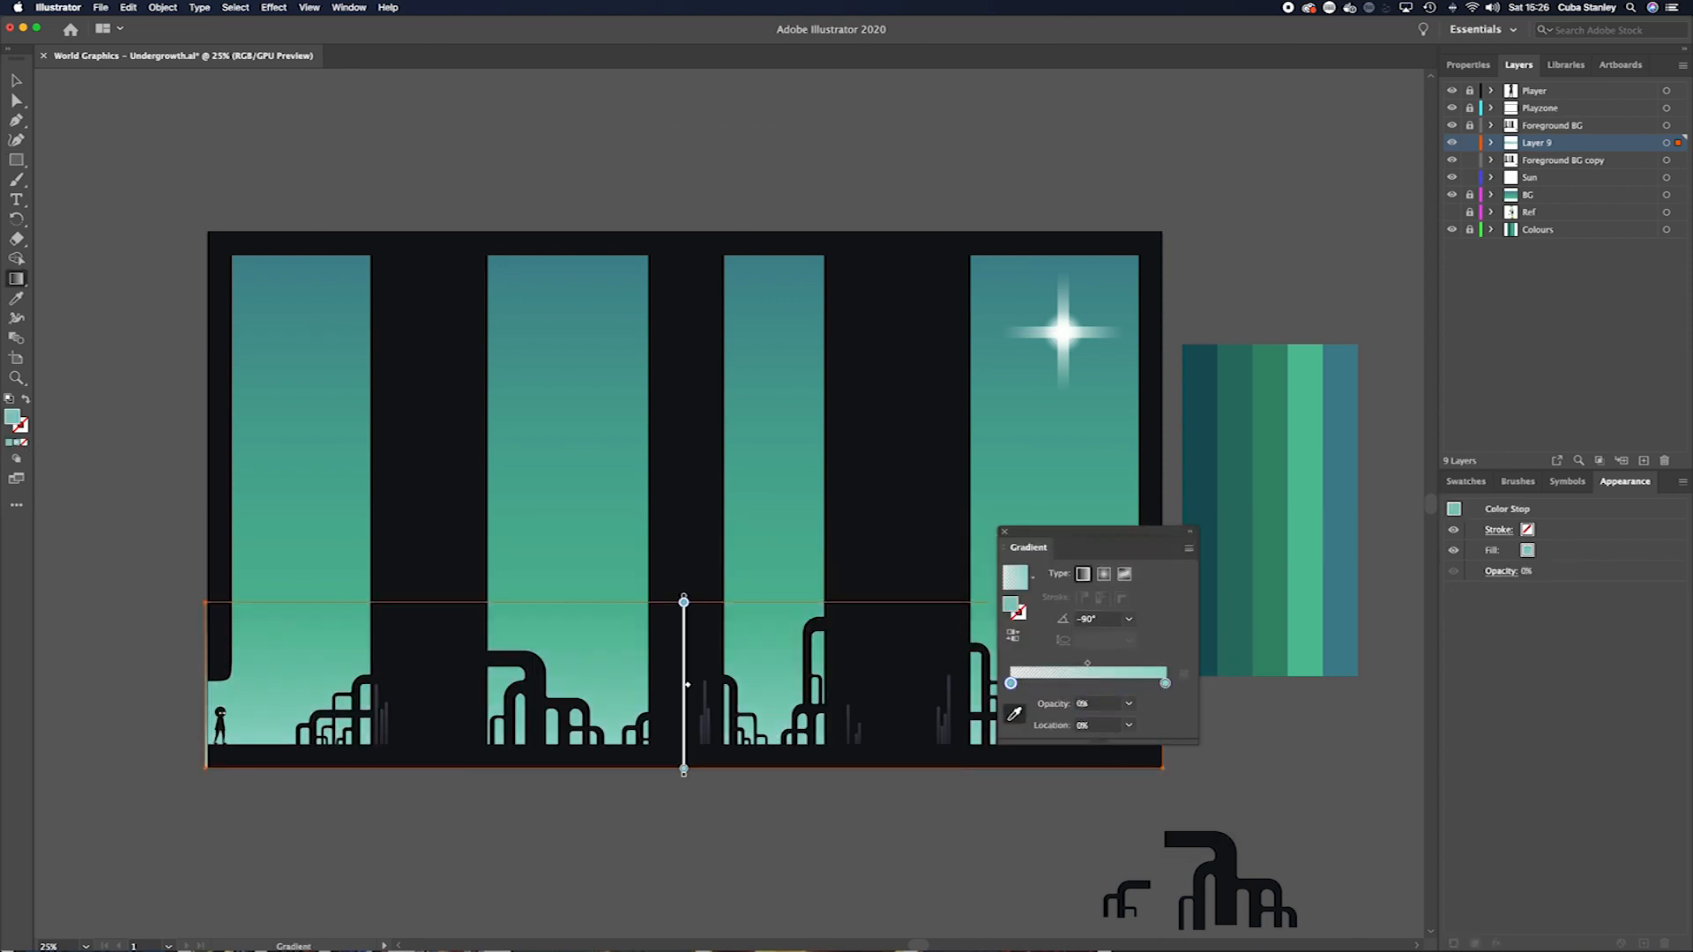
Sample a lighter teal colour for the misty background pillars and pipes
click(1564, 159)
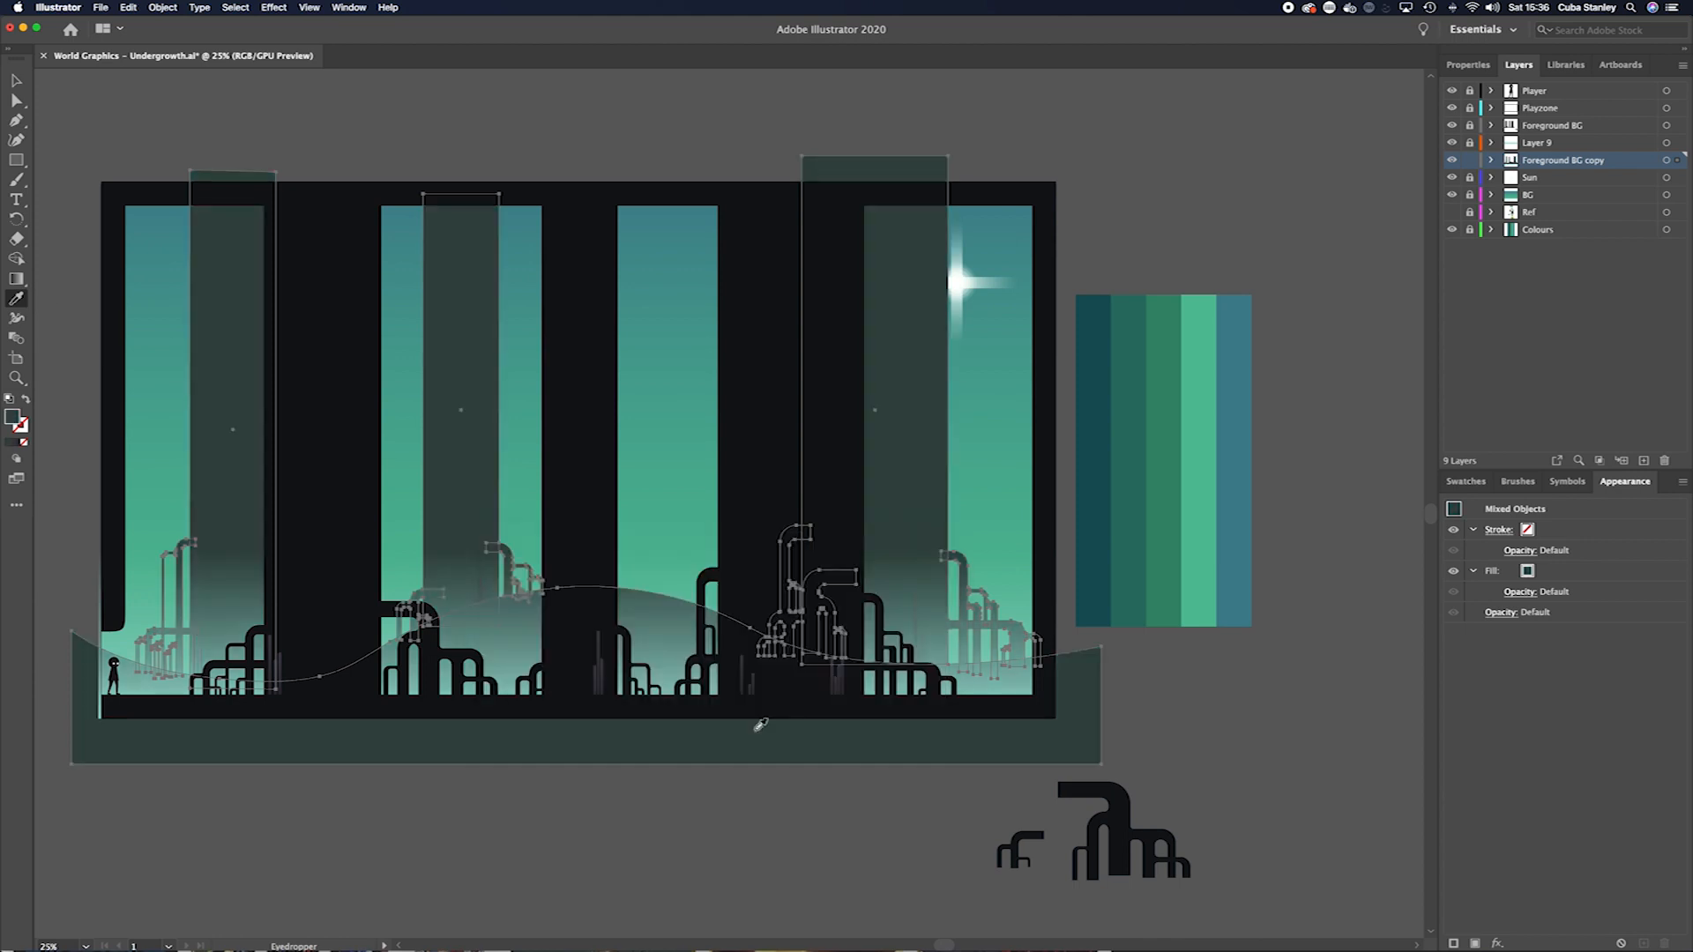
click(1536, 141)
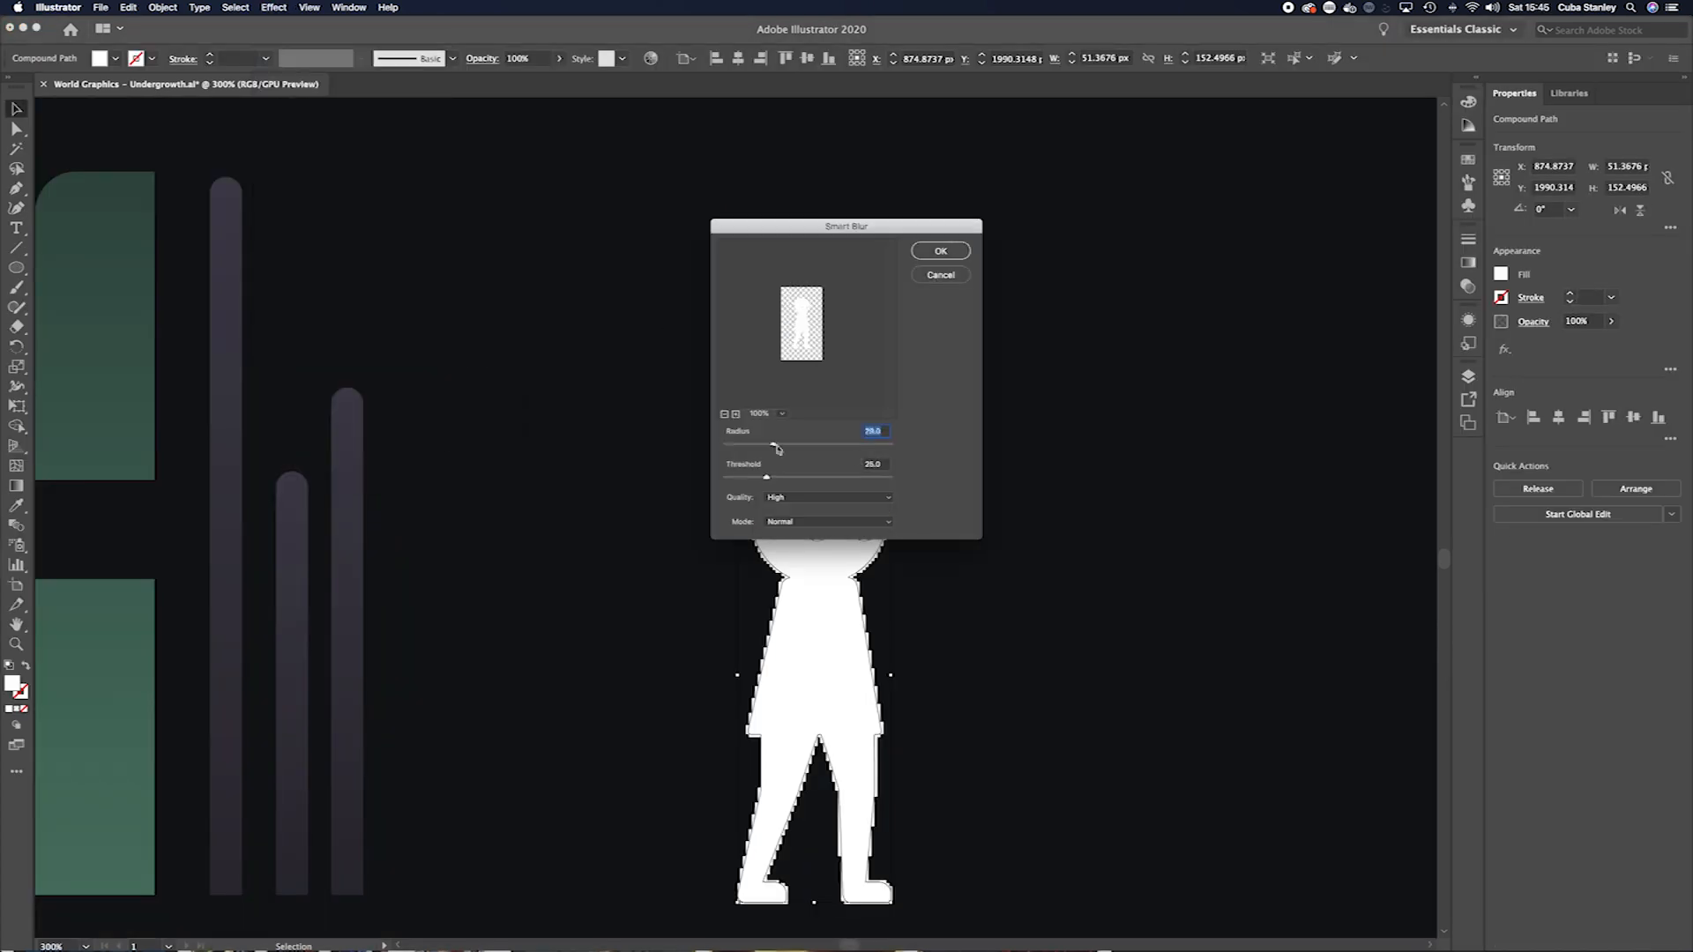
Apply the Smart Blur to the white character silhouette
click(939, 250)
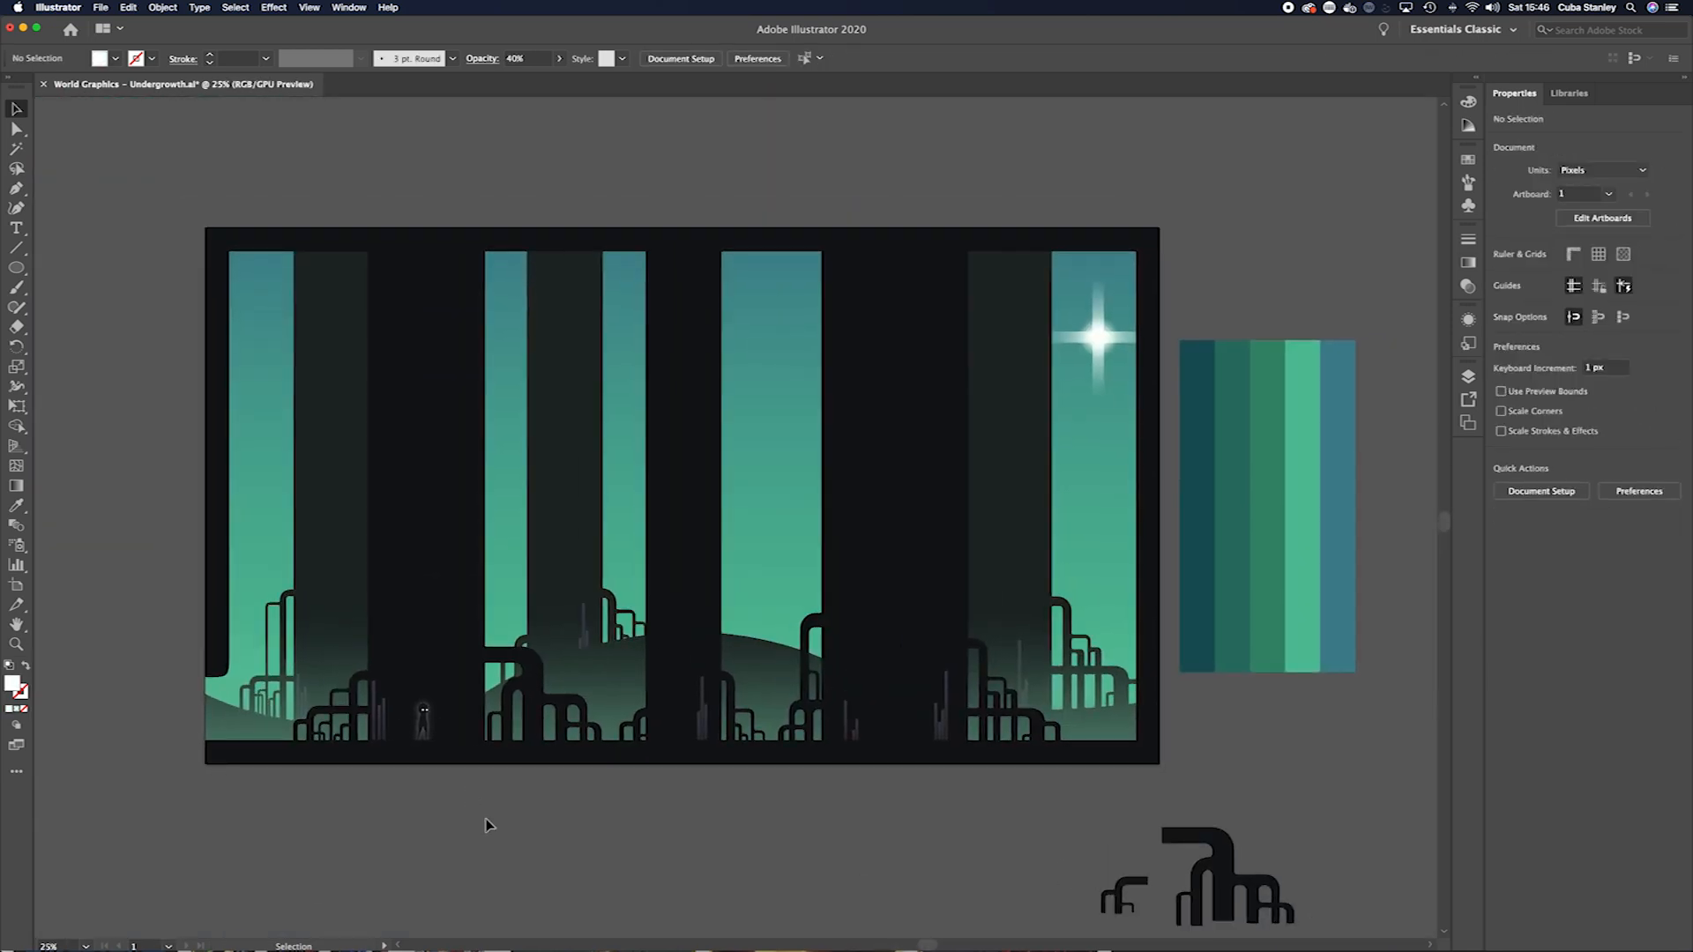
Show the Artboards panel list of artboards
click(1589, 93)
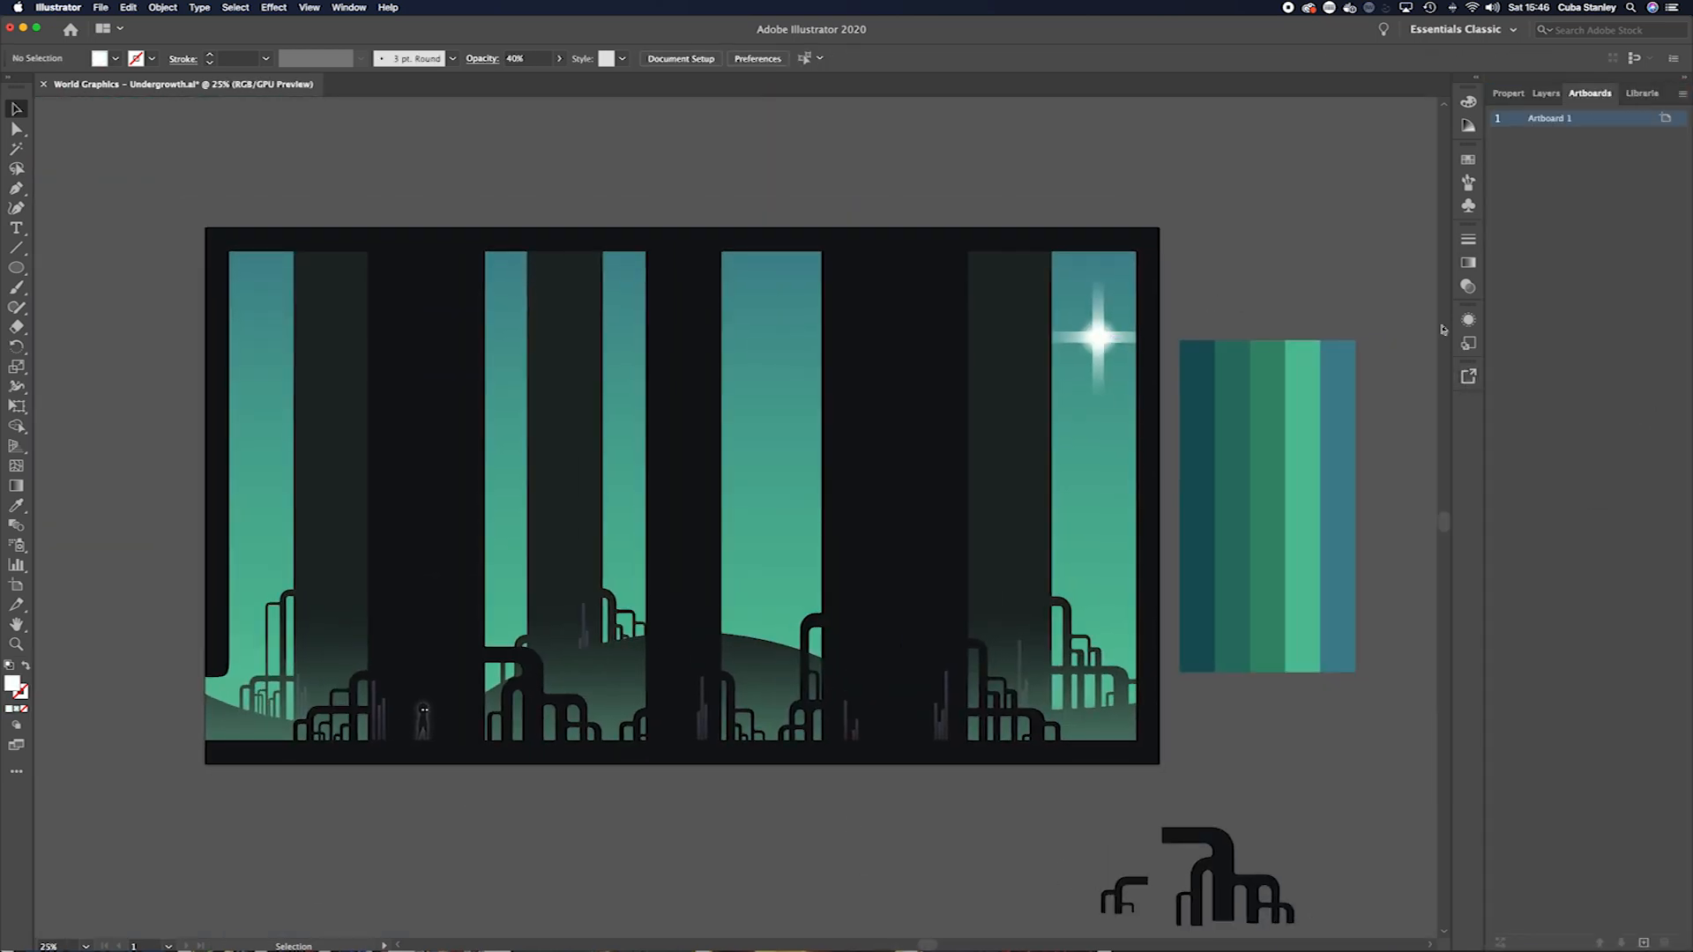
click(1468, 102)
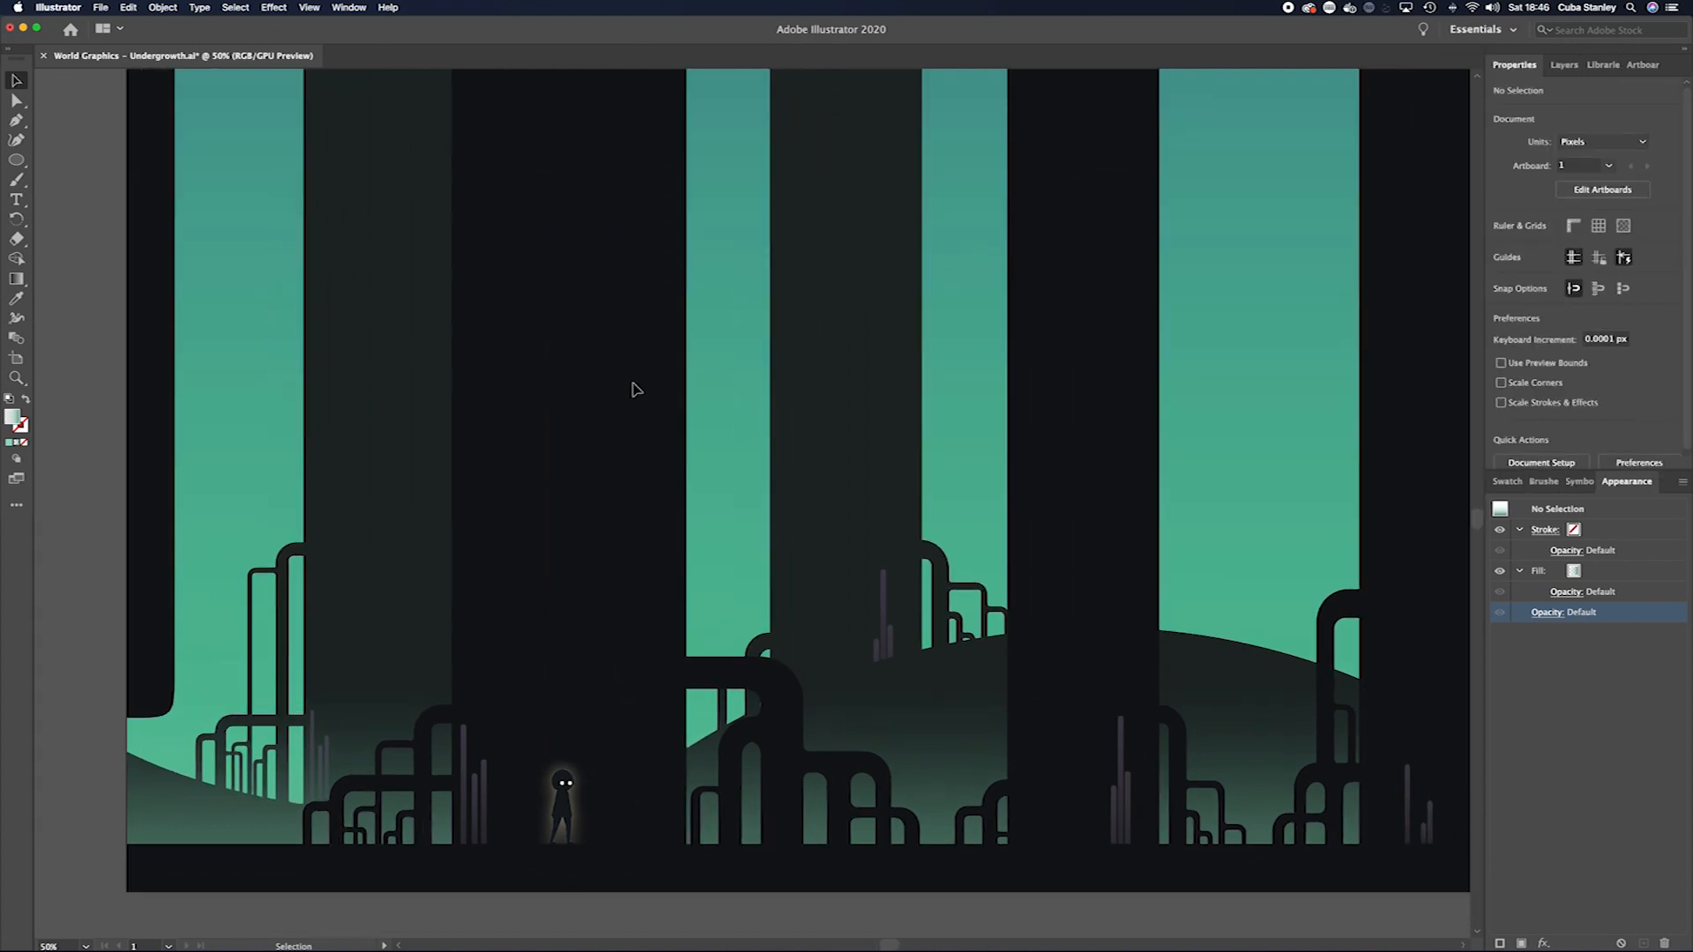
Select the Foreground BG layer's pillars and open the Color Picker for their fill
click(1565, 64)
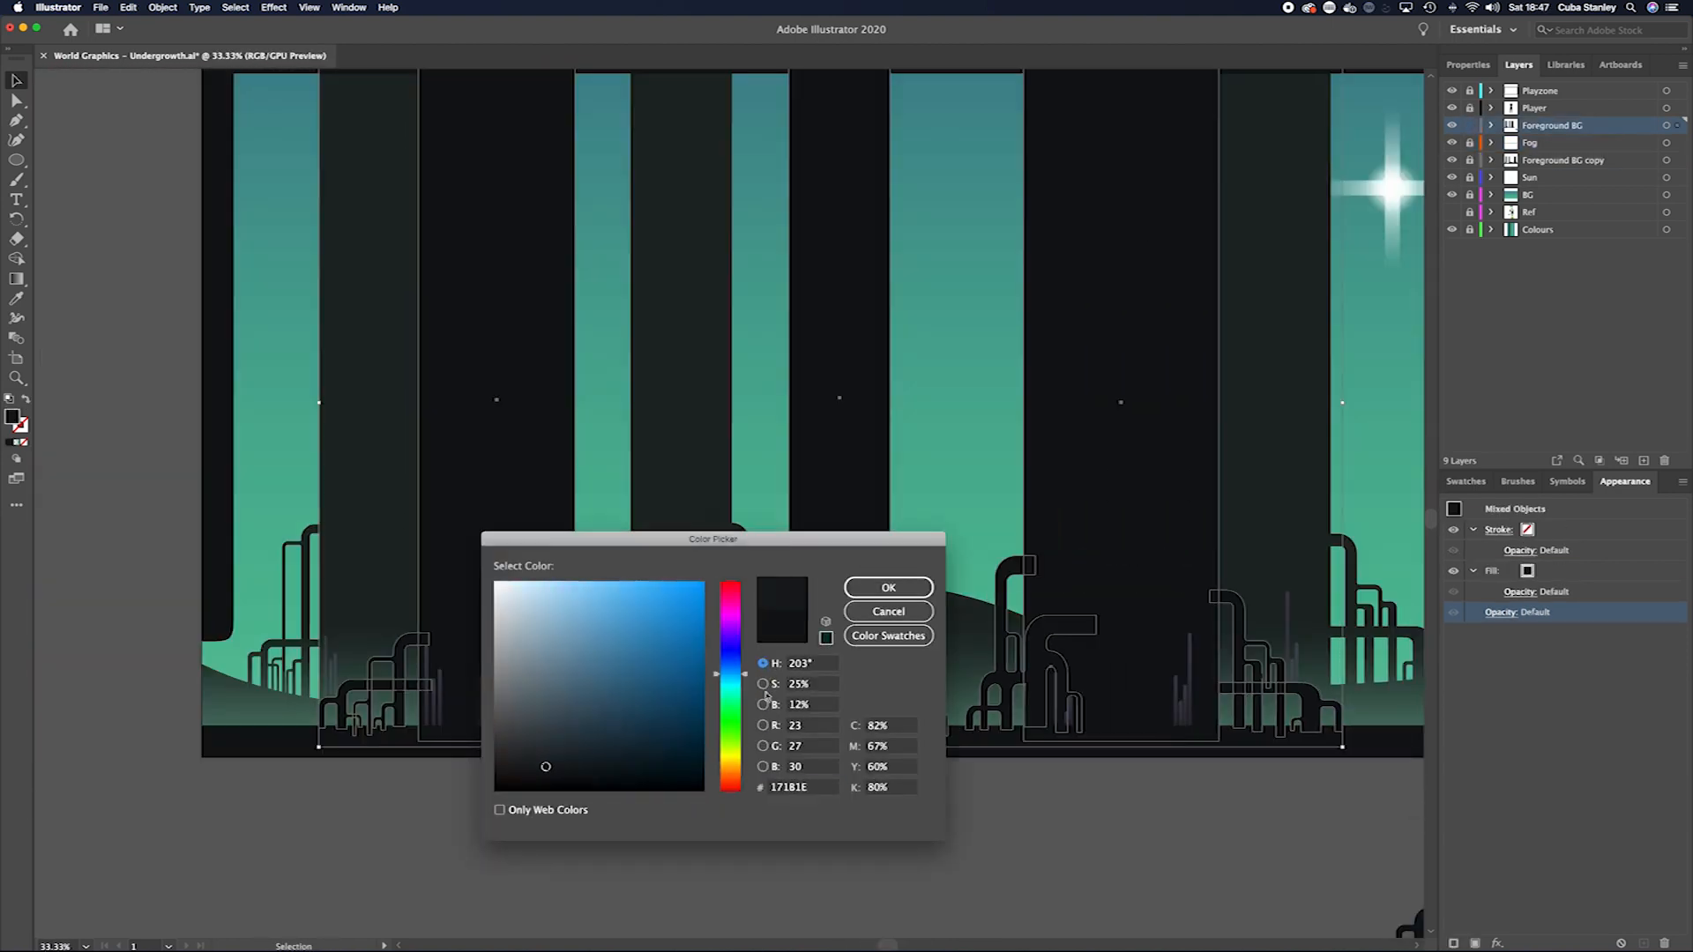
click(888, 587)
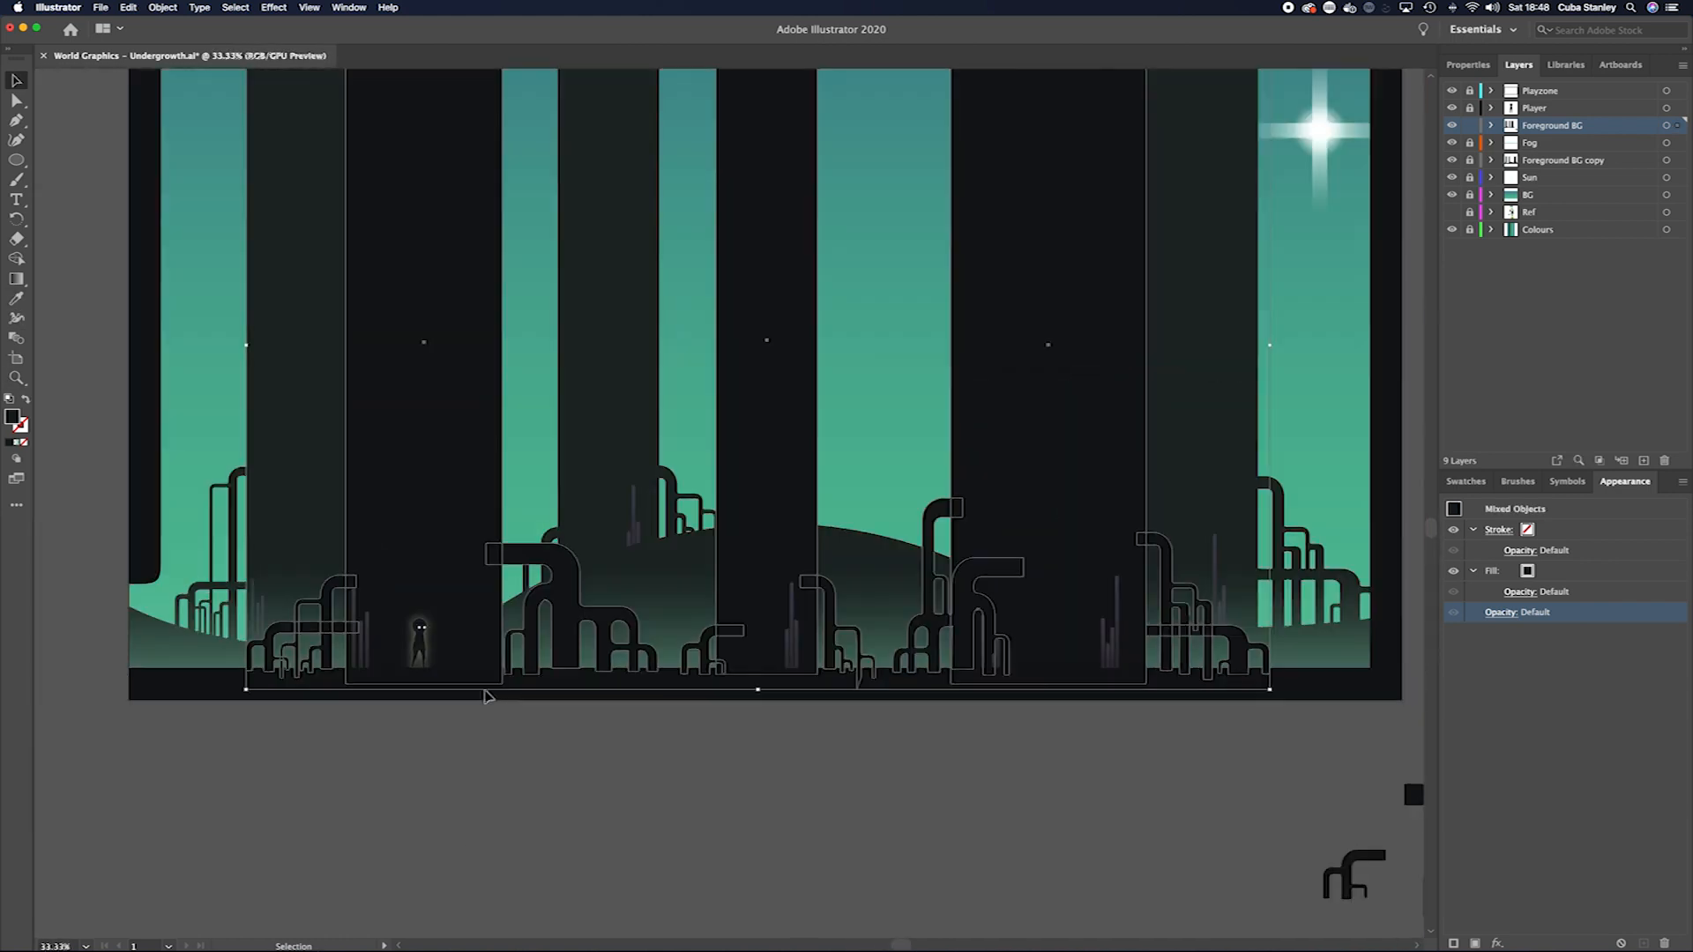
Duplicate the Fog layer and shift the fog gradient midpoint to about 72%
click(486, 696)
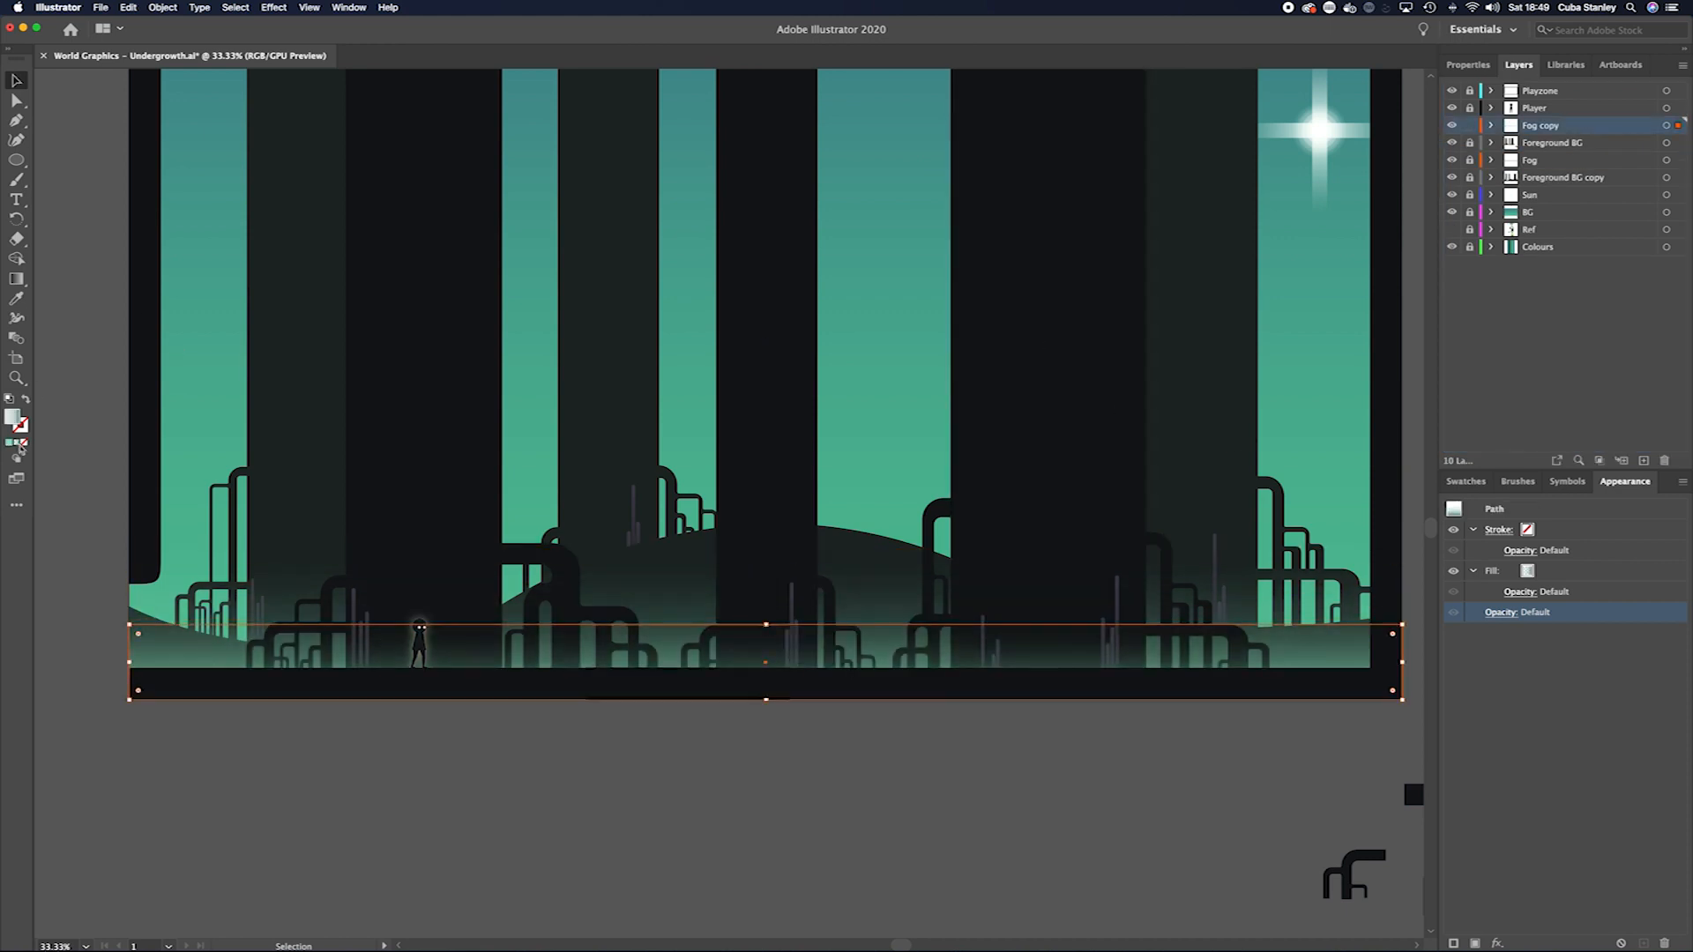
click(16, 278)
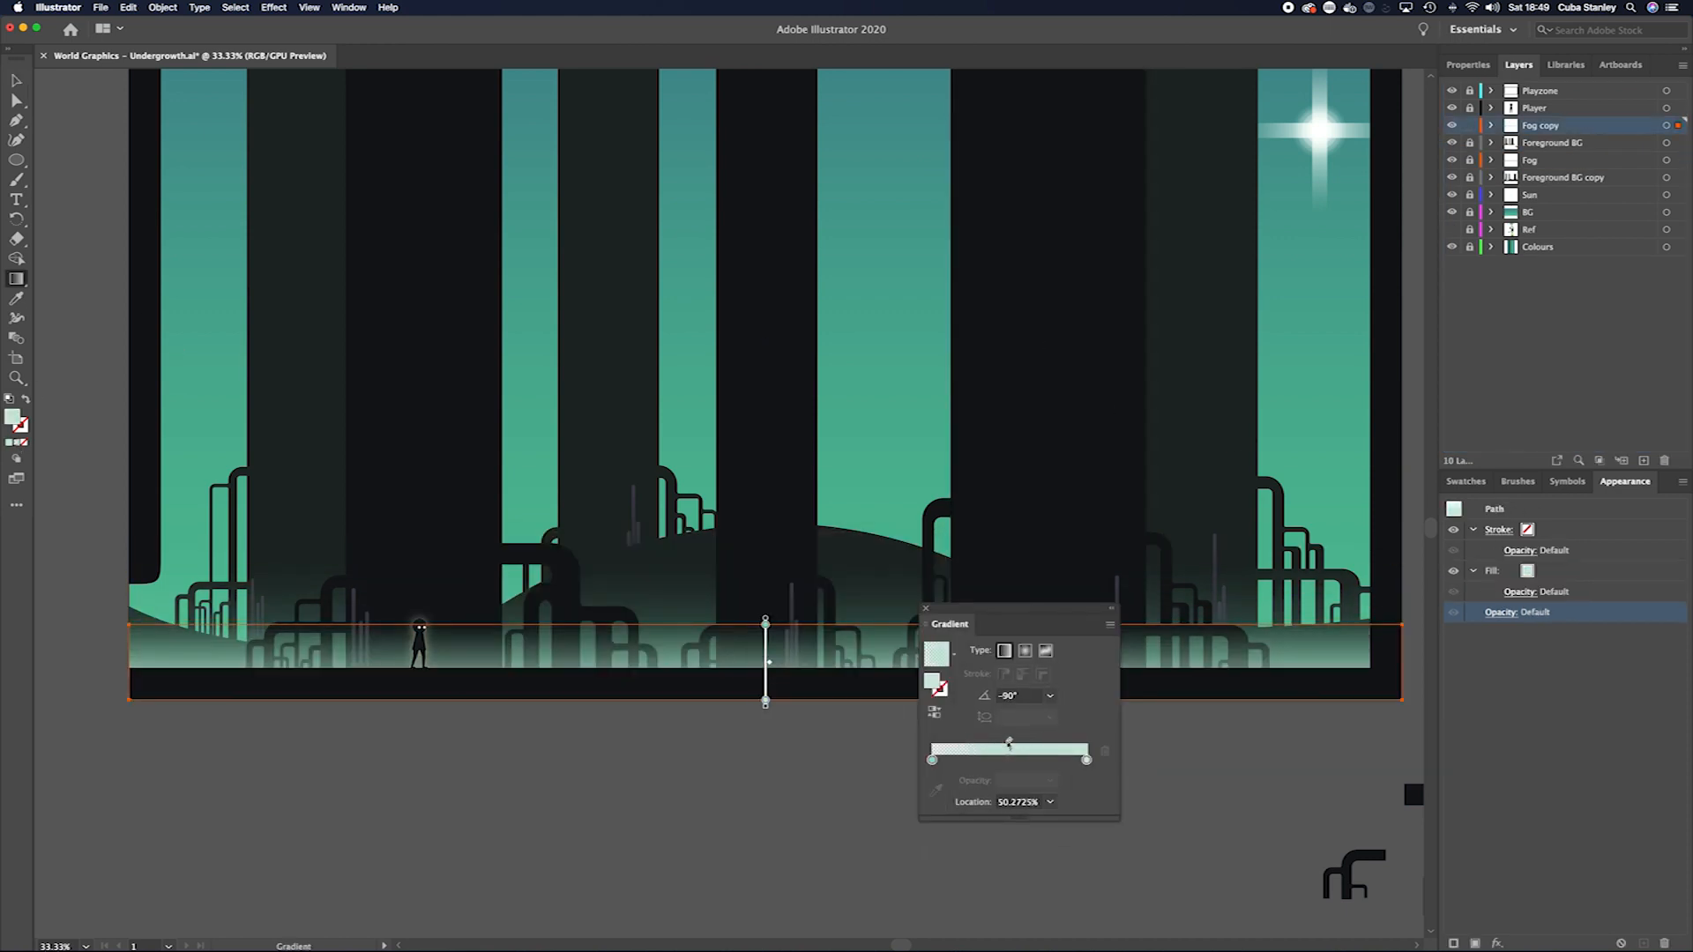
drag(1009, 742, 1043, 742)
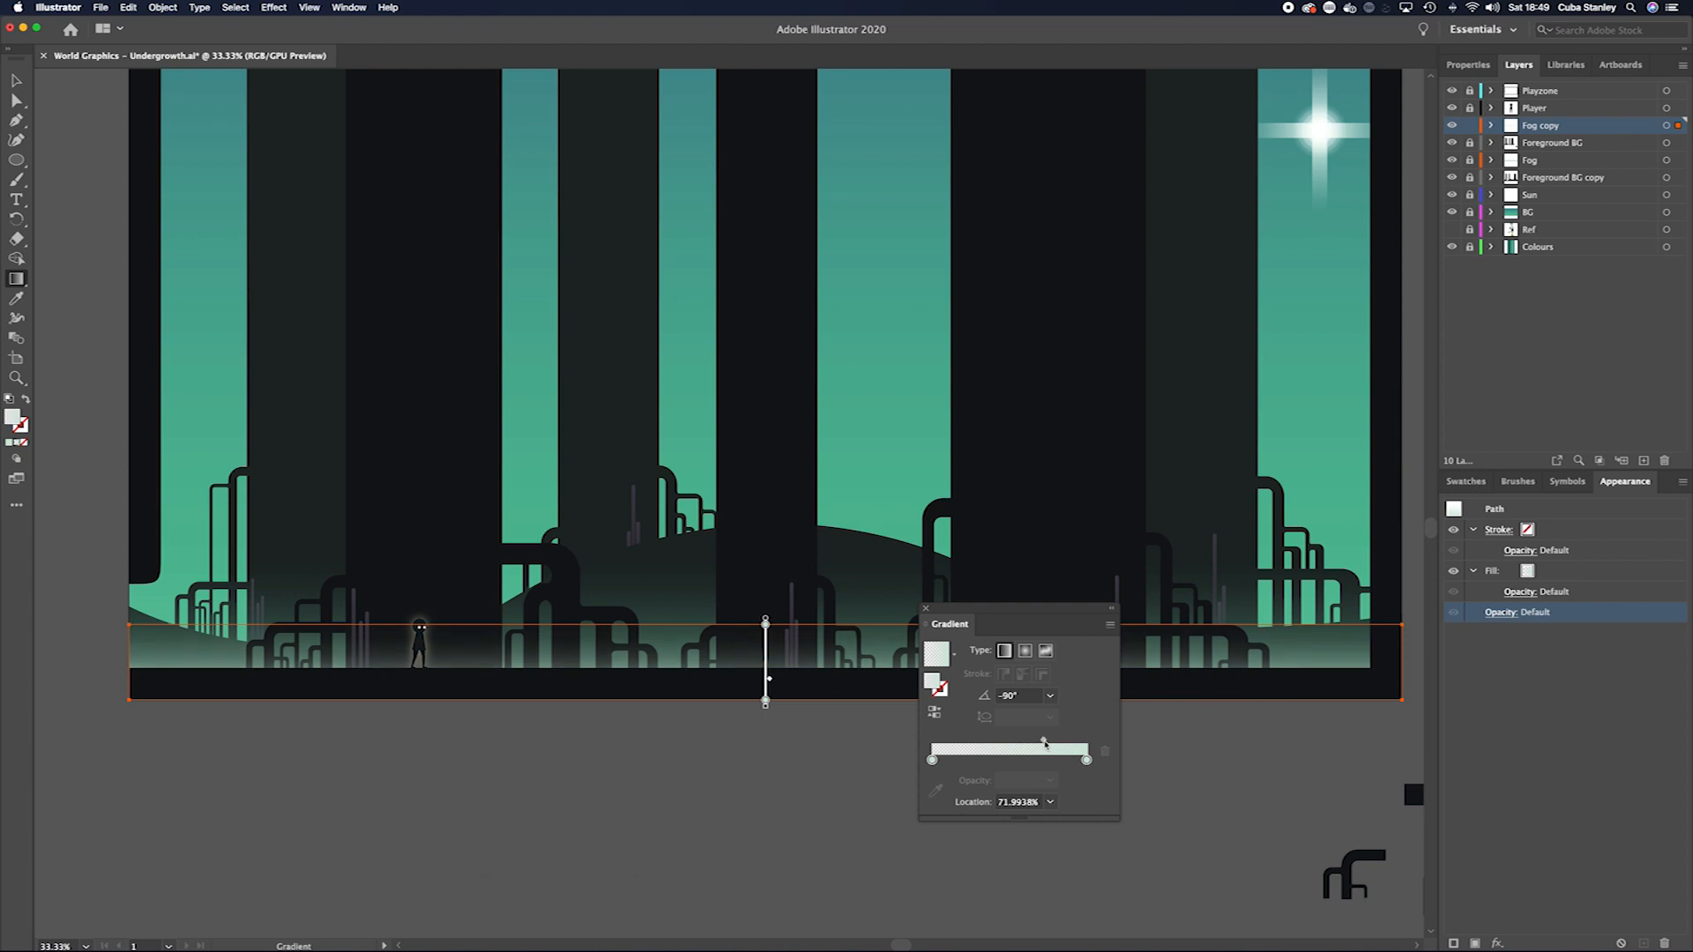
drag(1043, 742, 1049, 743)
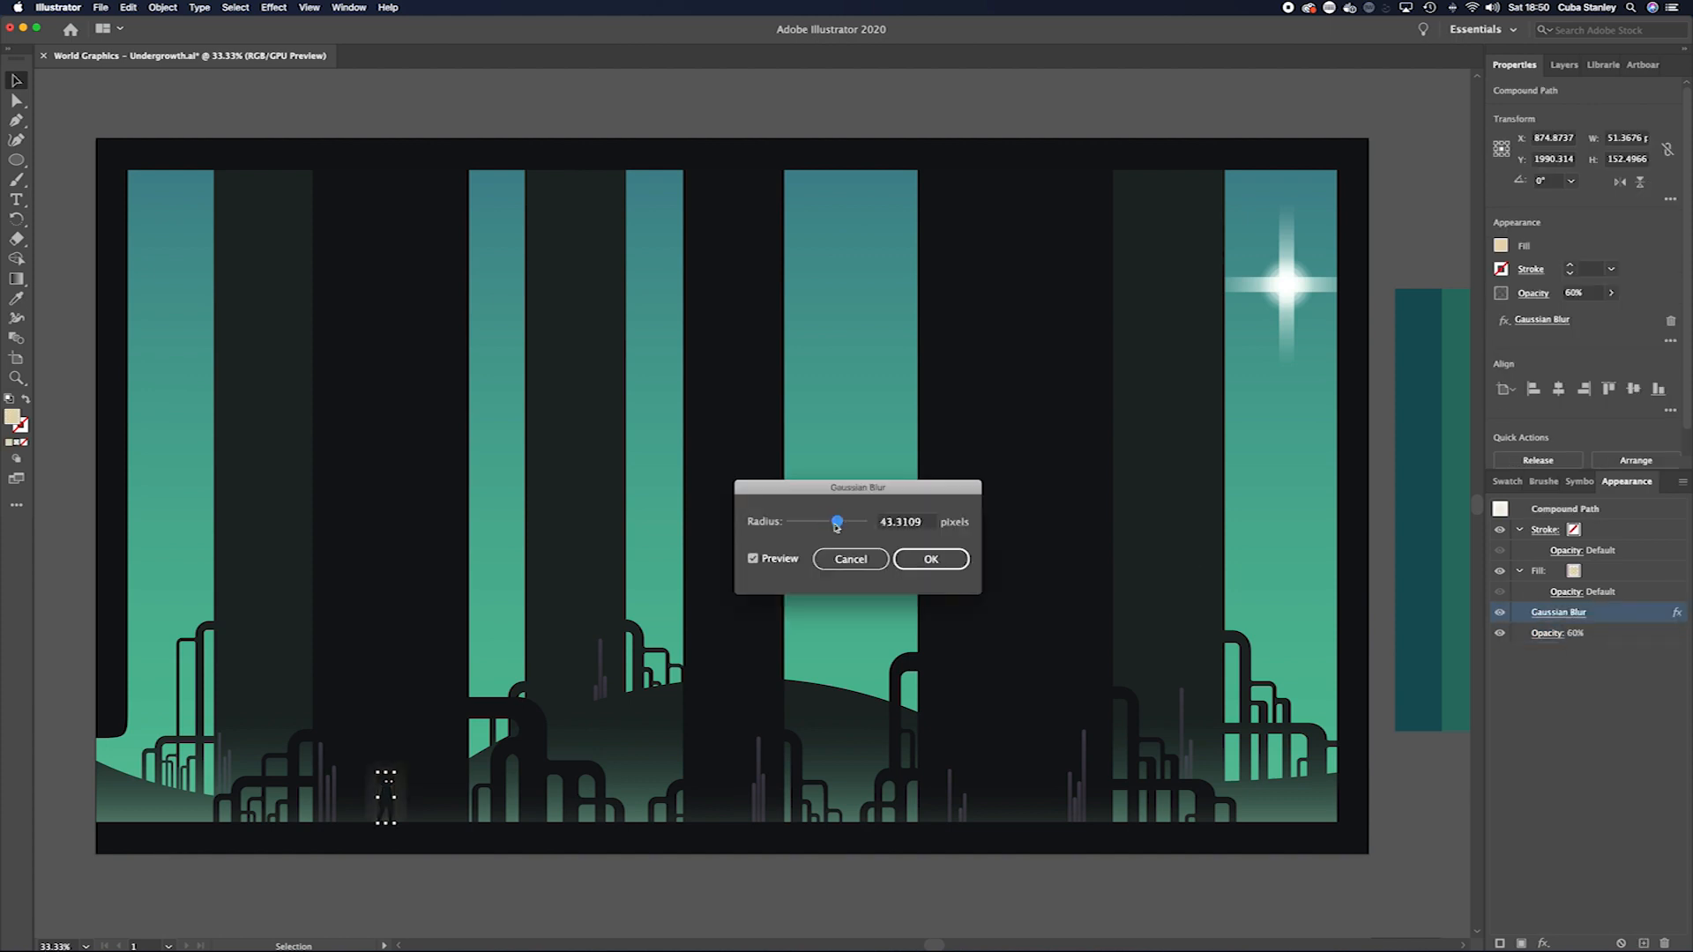
Apply a 43 px Gaussian Blur to the glow and set its opacity to 25%
click(931, 558)
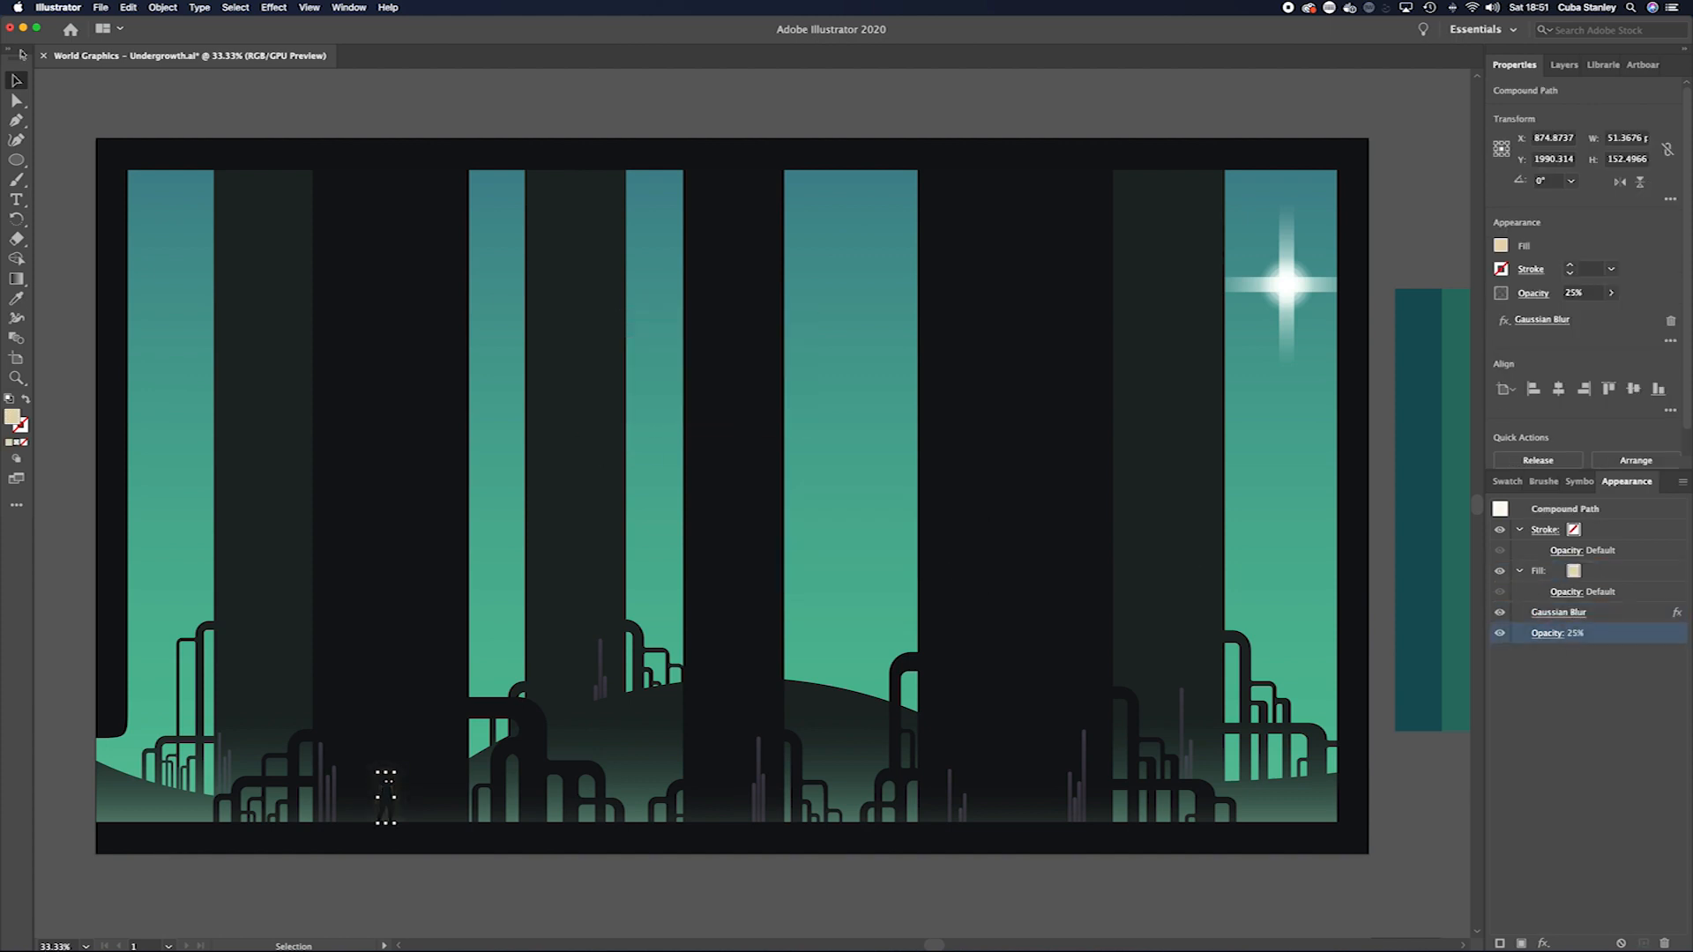
click(1563, 65)
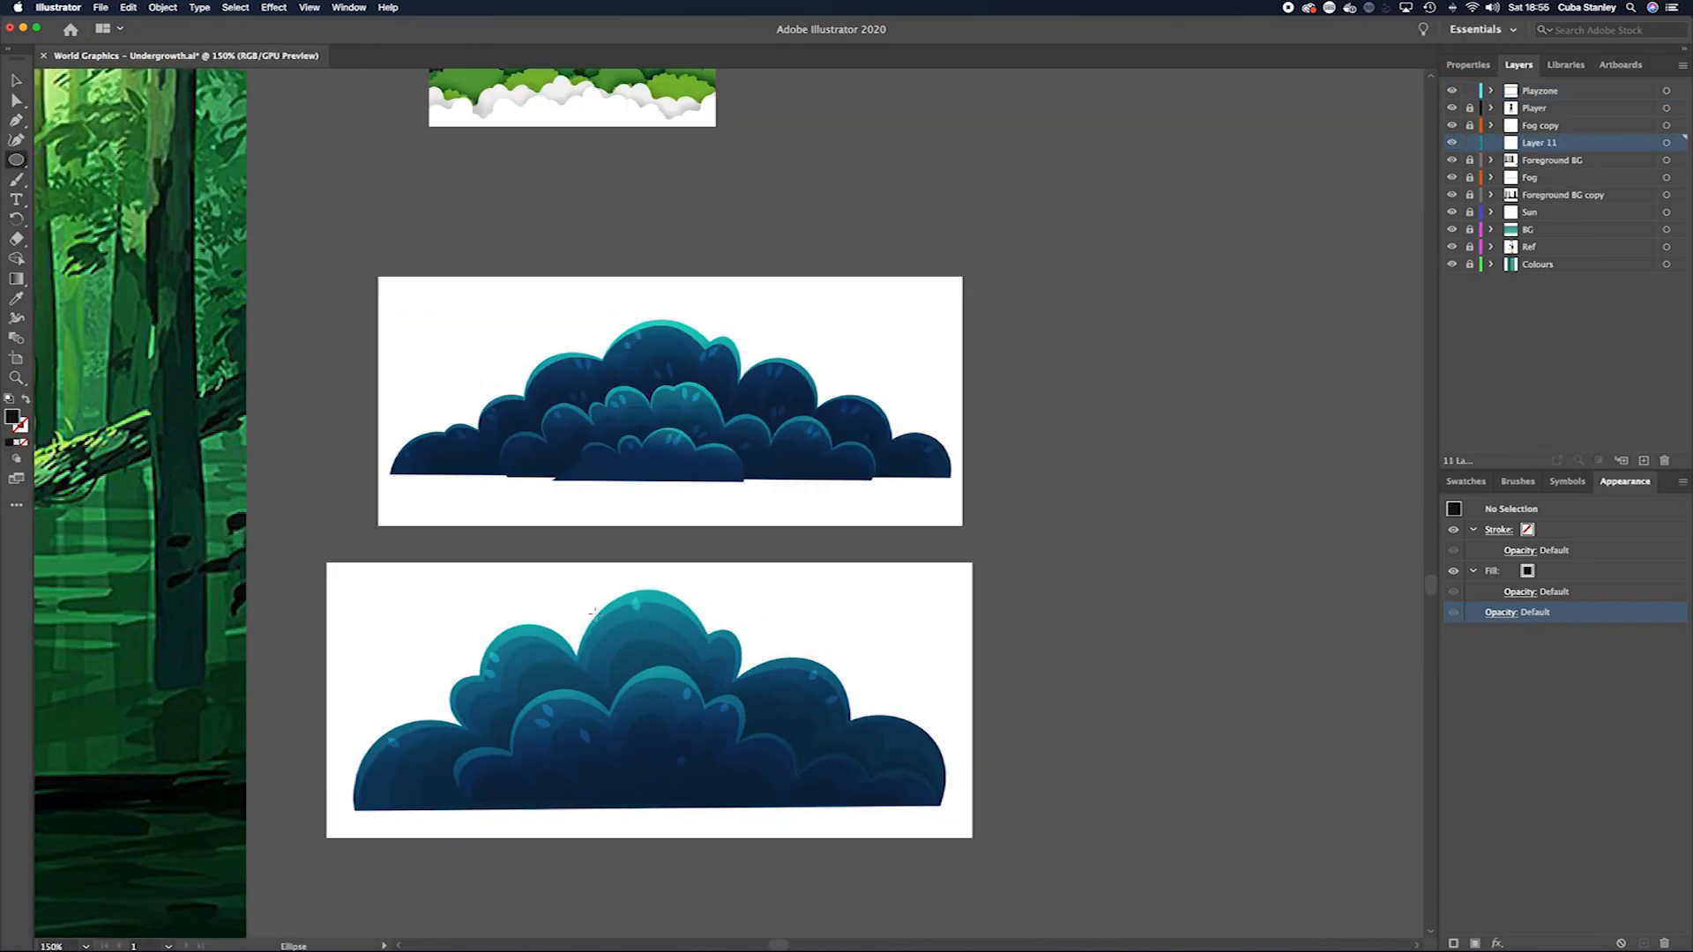
Draw a large circle over the bush's top and a smaller one at its lower left
drag(576, 590, 718, 732)
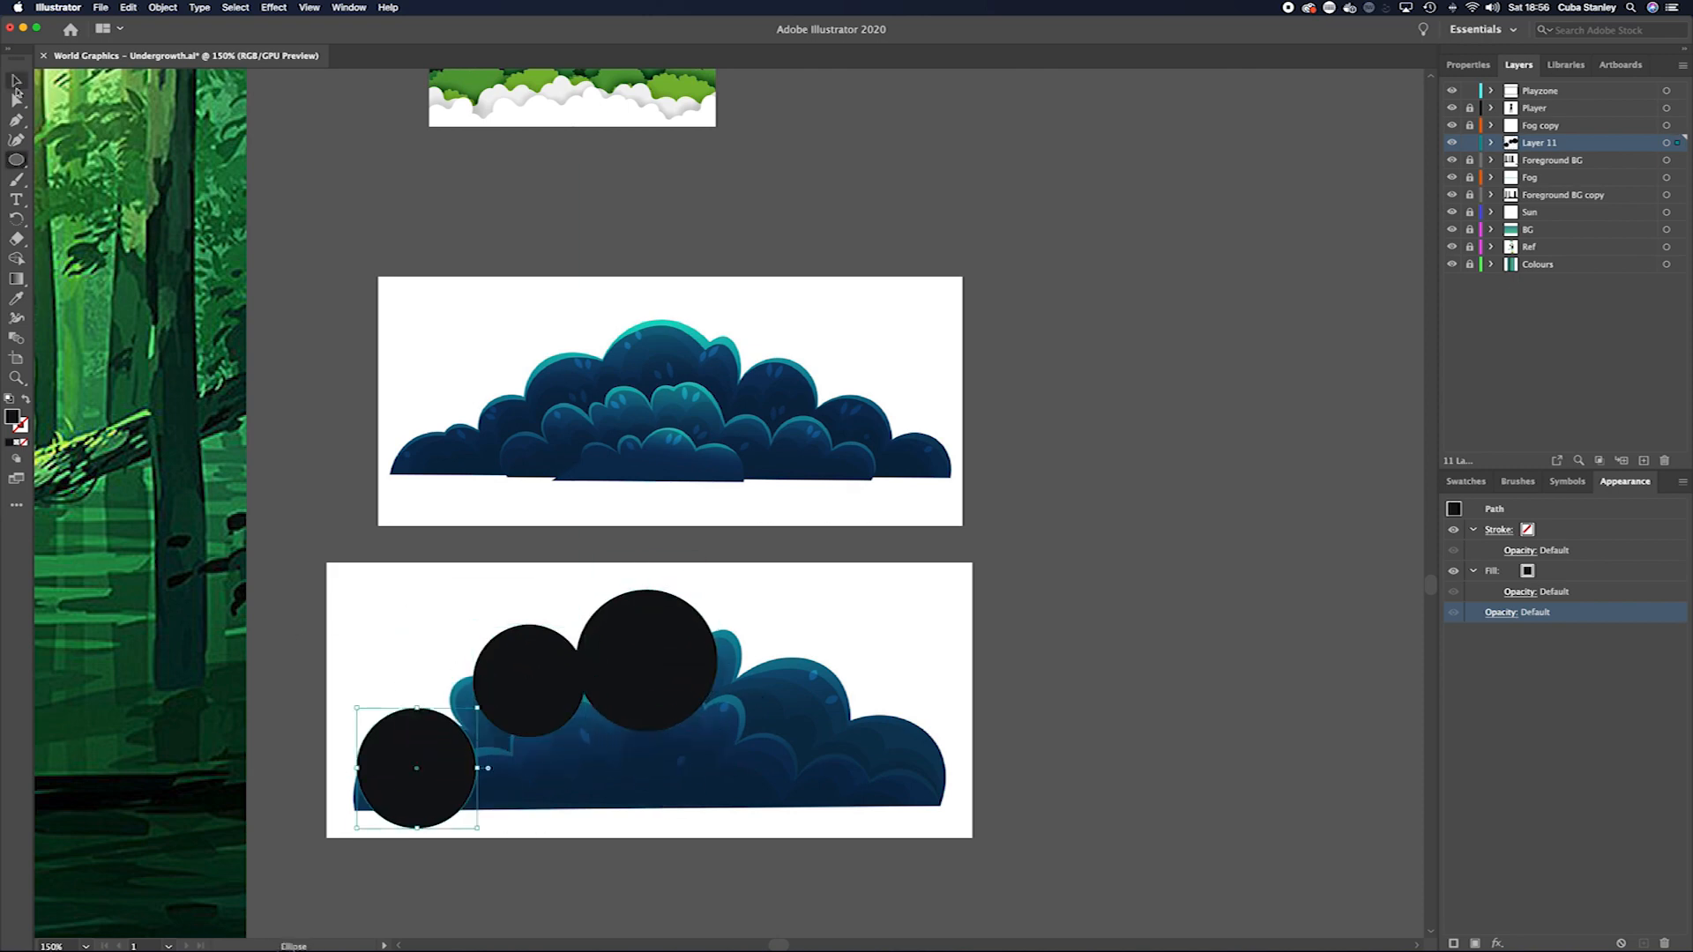
drag(416, 767, 475, 710)
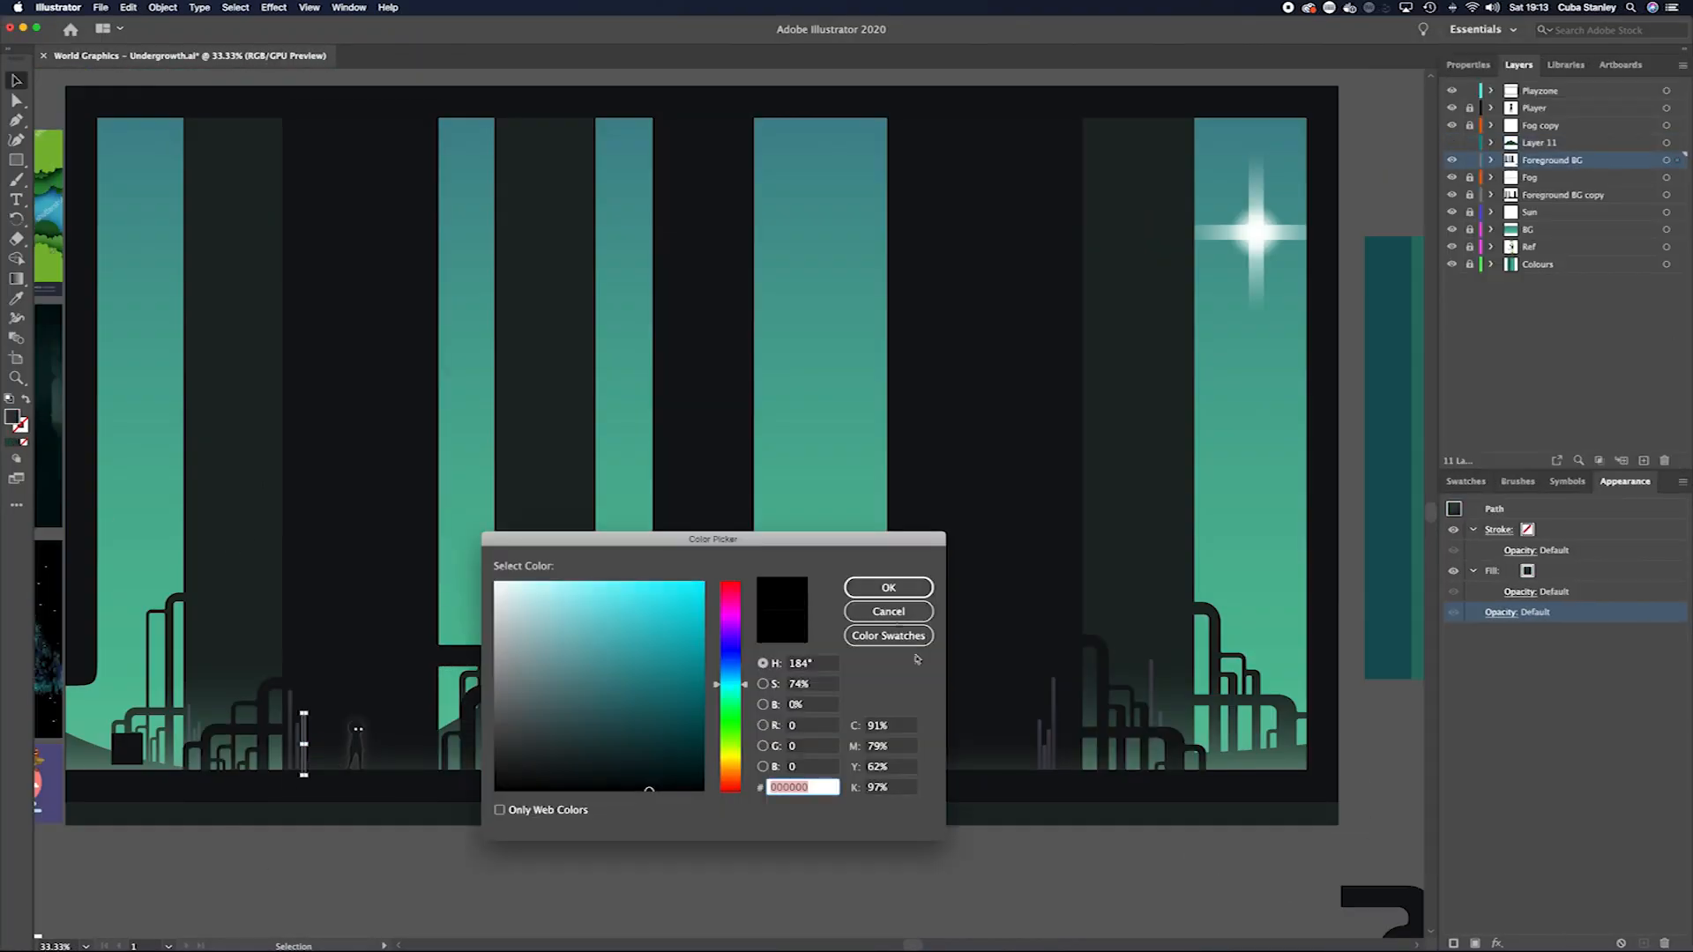
Pick a dark fill colour for the thin path beside the player
click(888, 587)
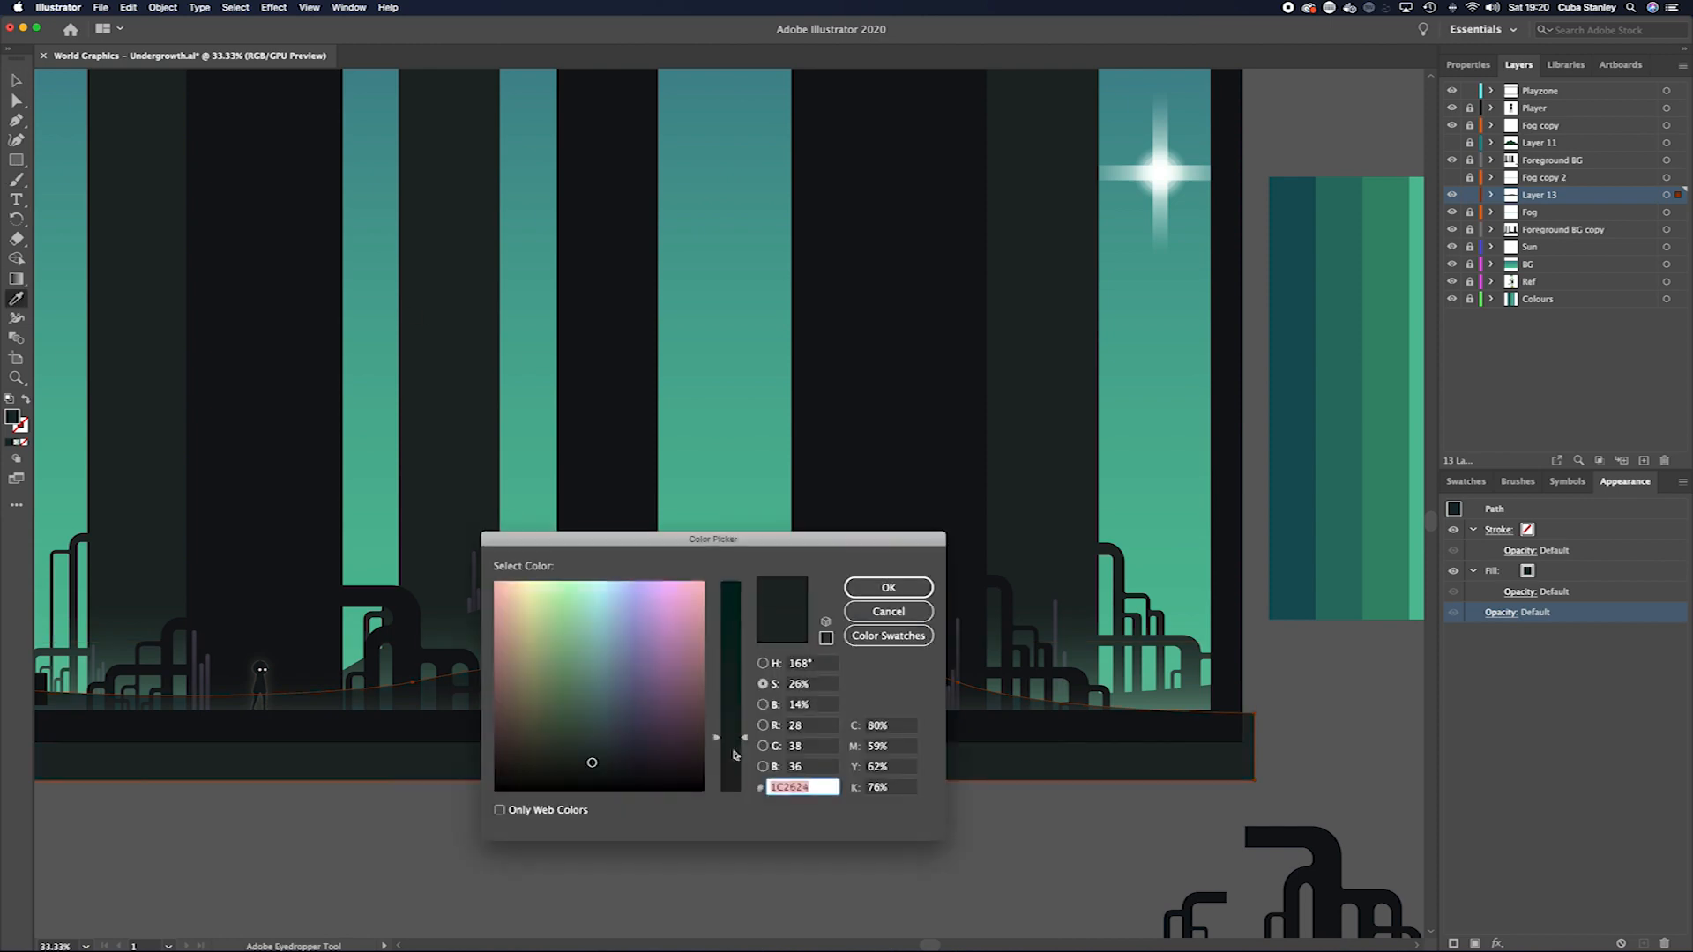
Fill the ground strip #1C2624 and give the fog copy a vertical #4E7A65 gradient
click(886, 587)
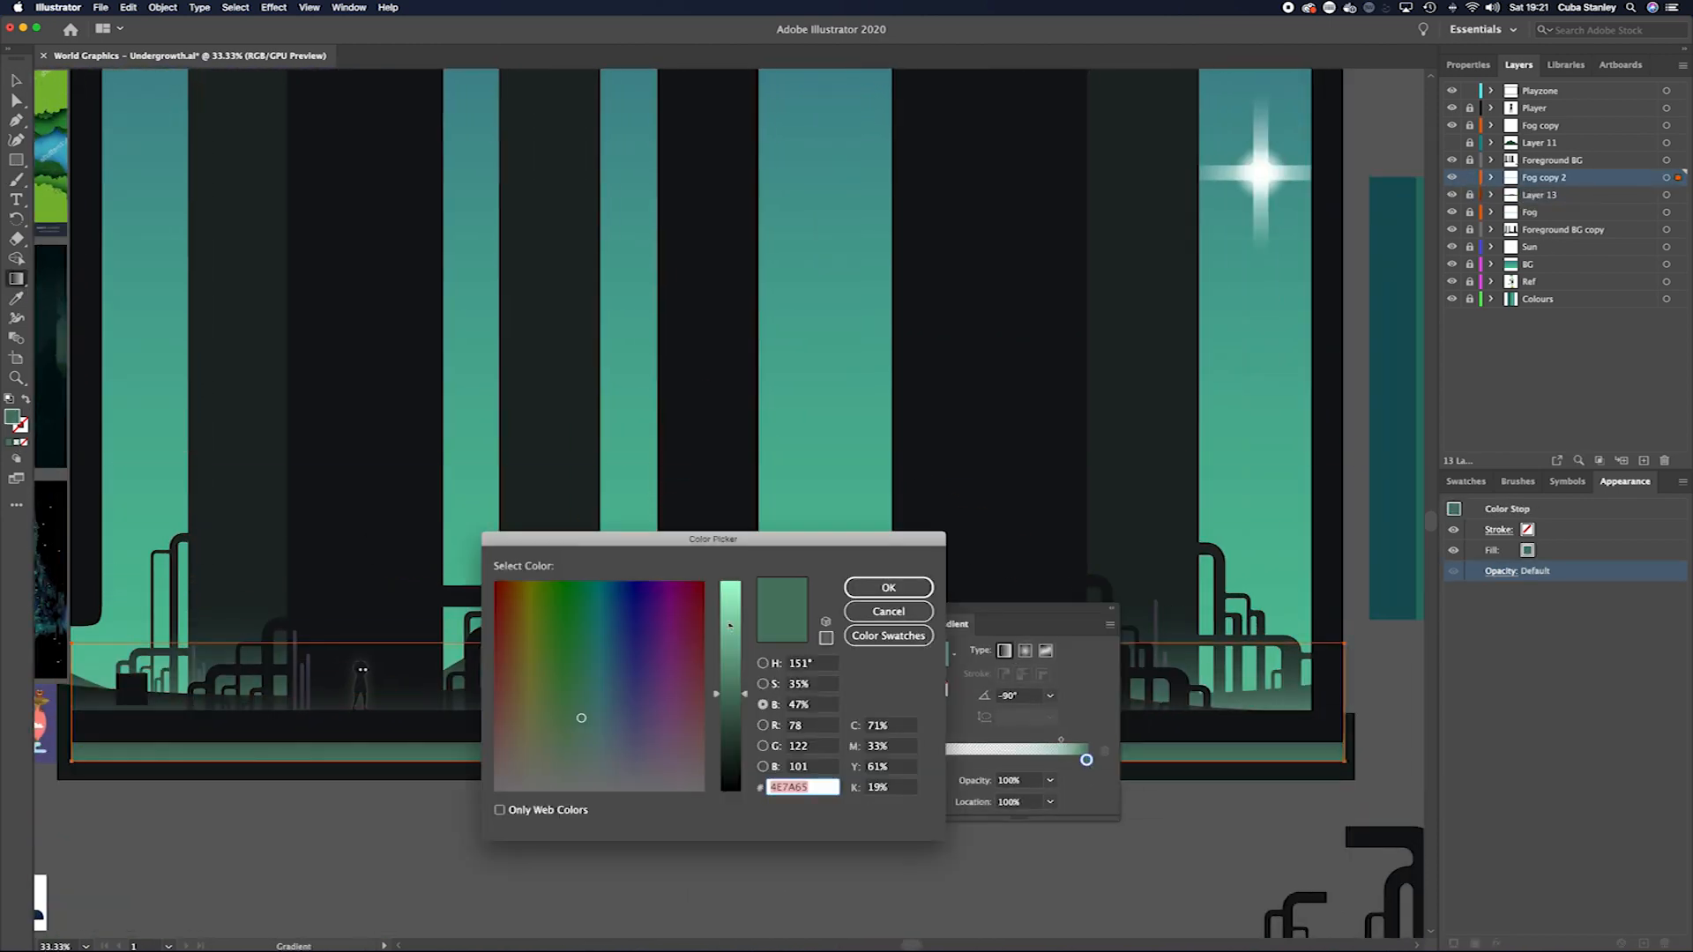
click(888, 587)
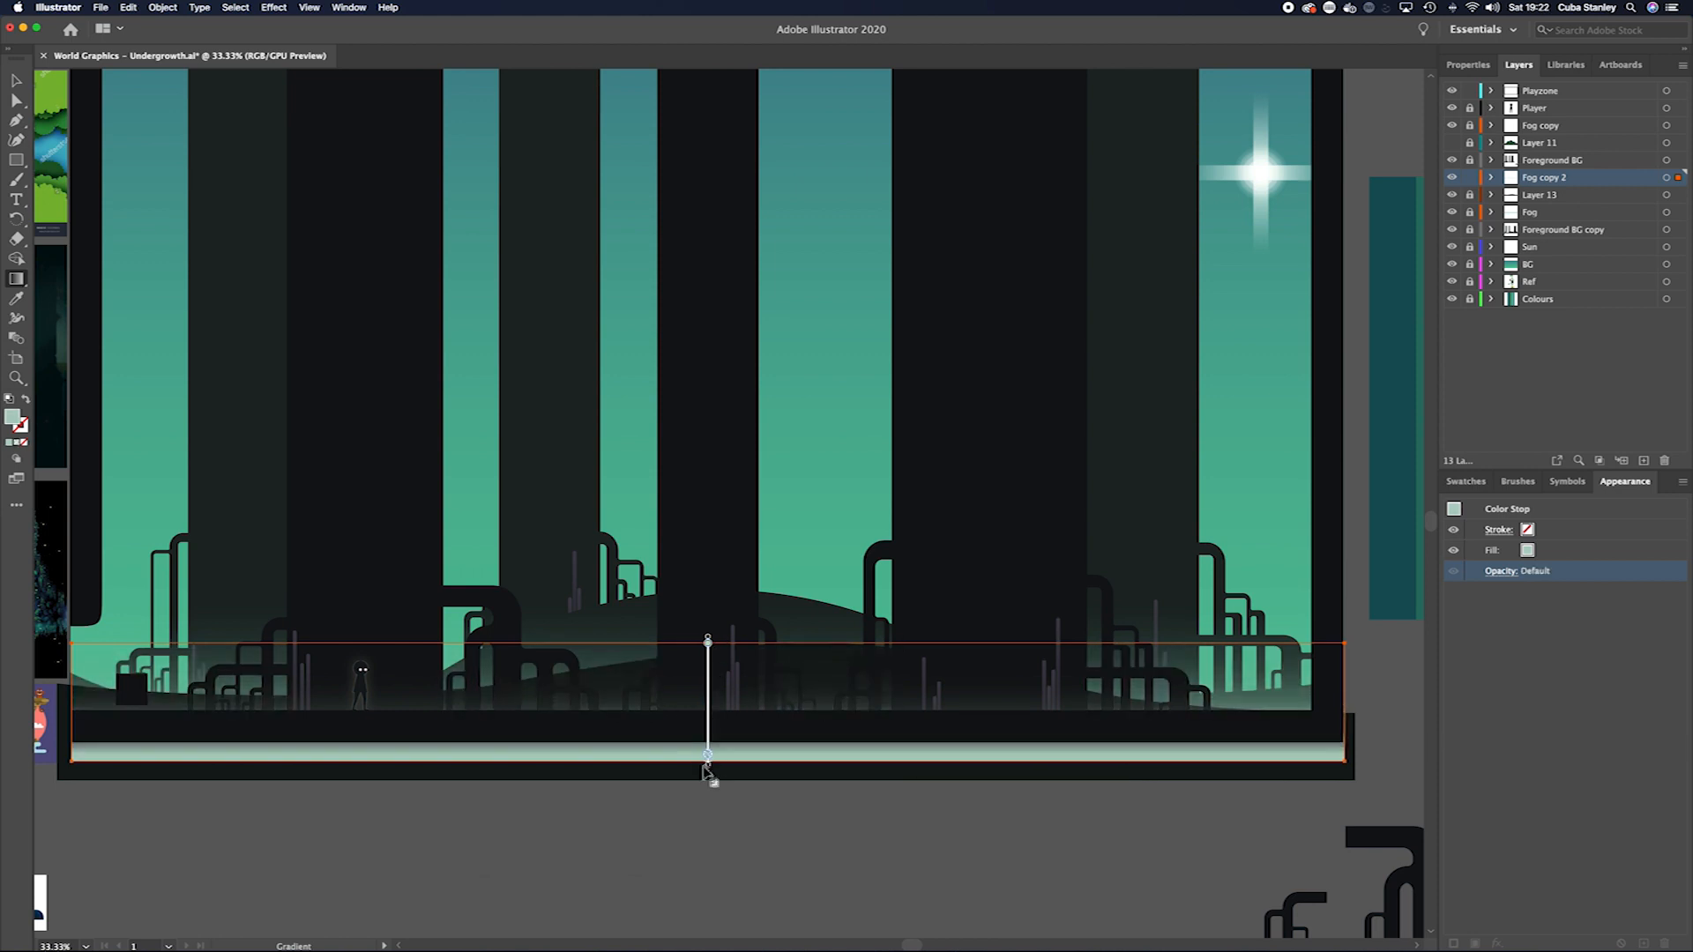
drag(708, 775, 709, 759)
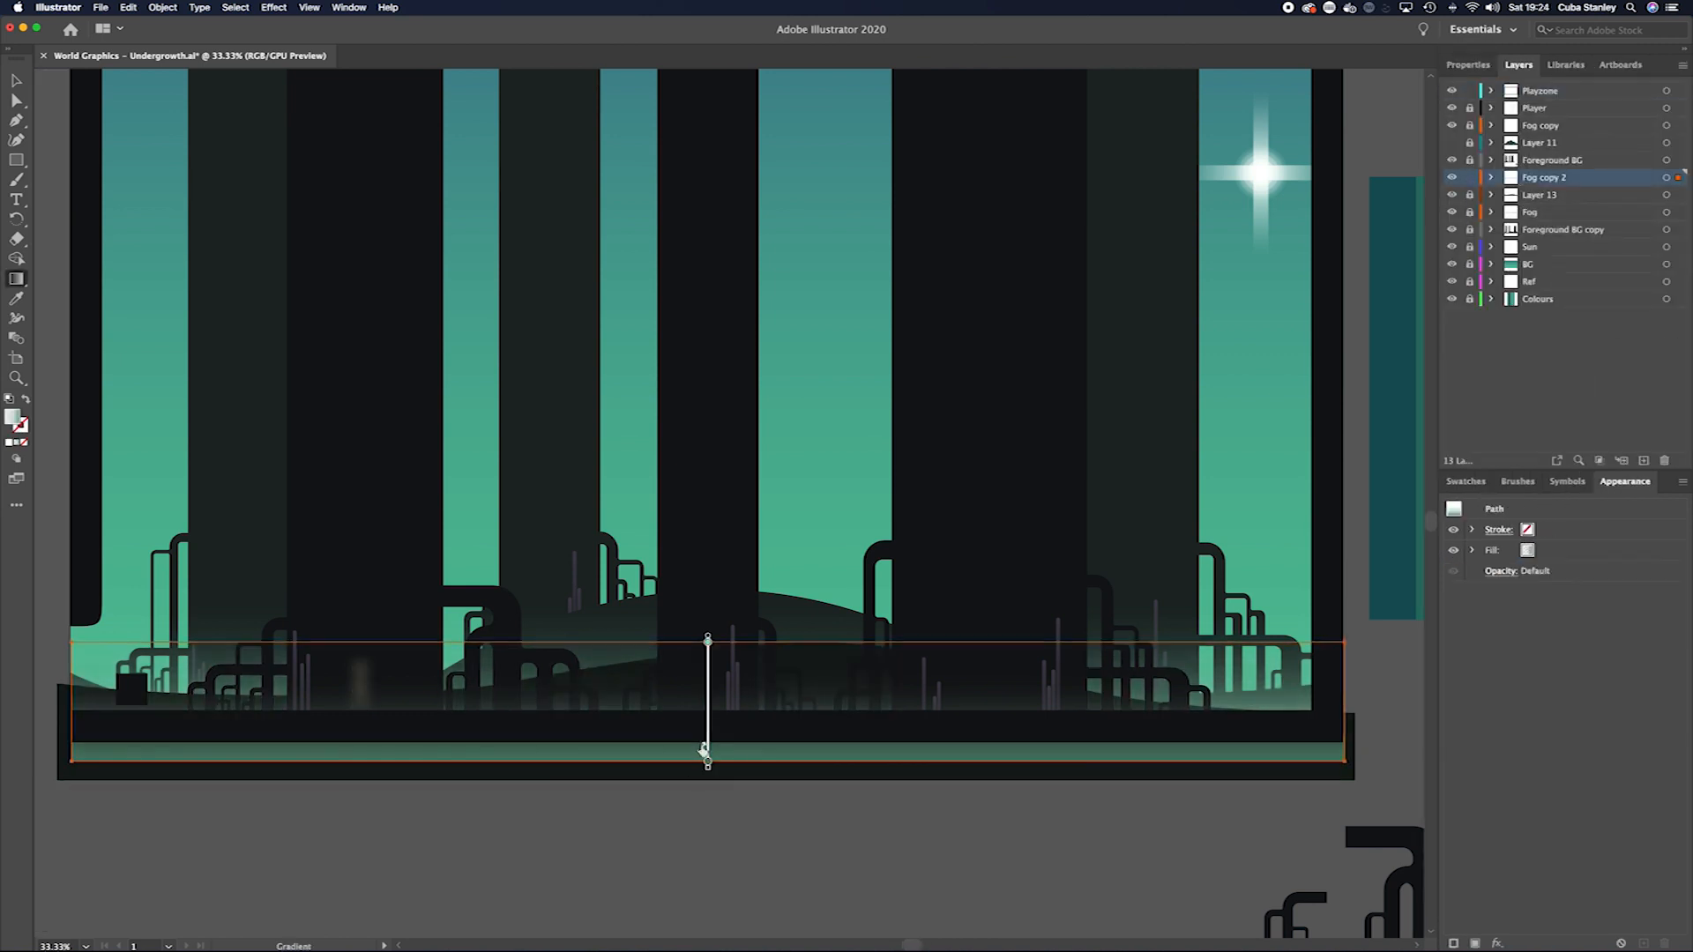
double_click(707, 764)
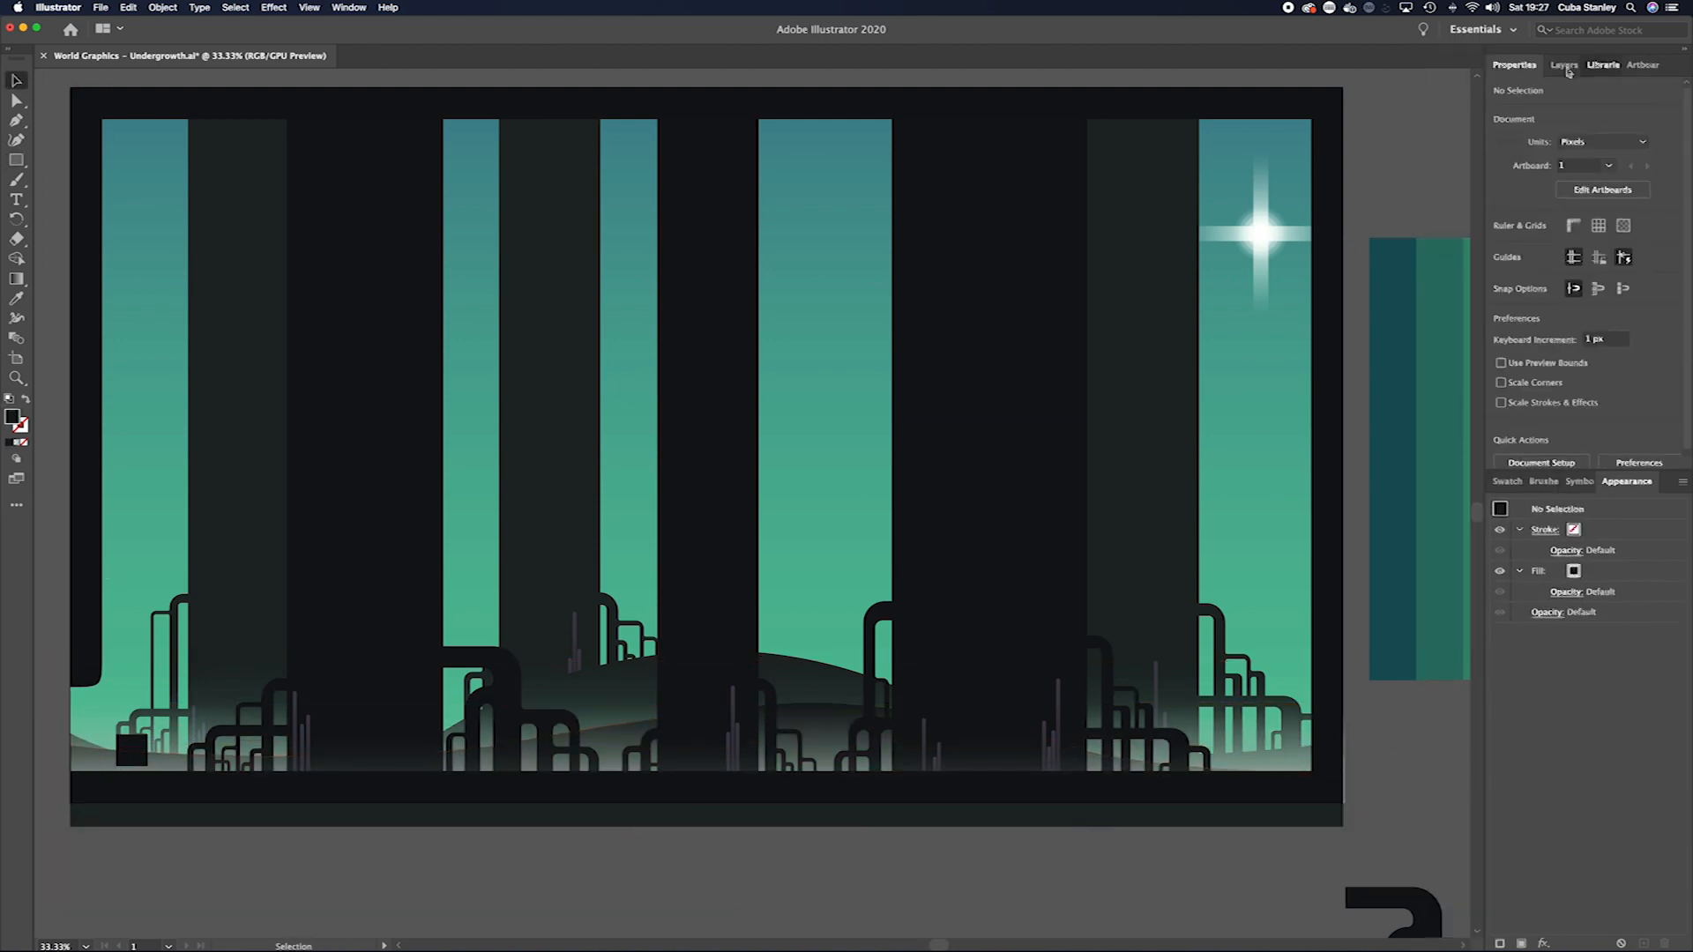
Switch the right-hand panel to the Layers list
click(1564, 64)
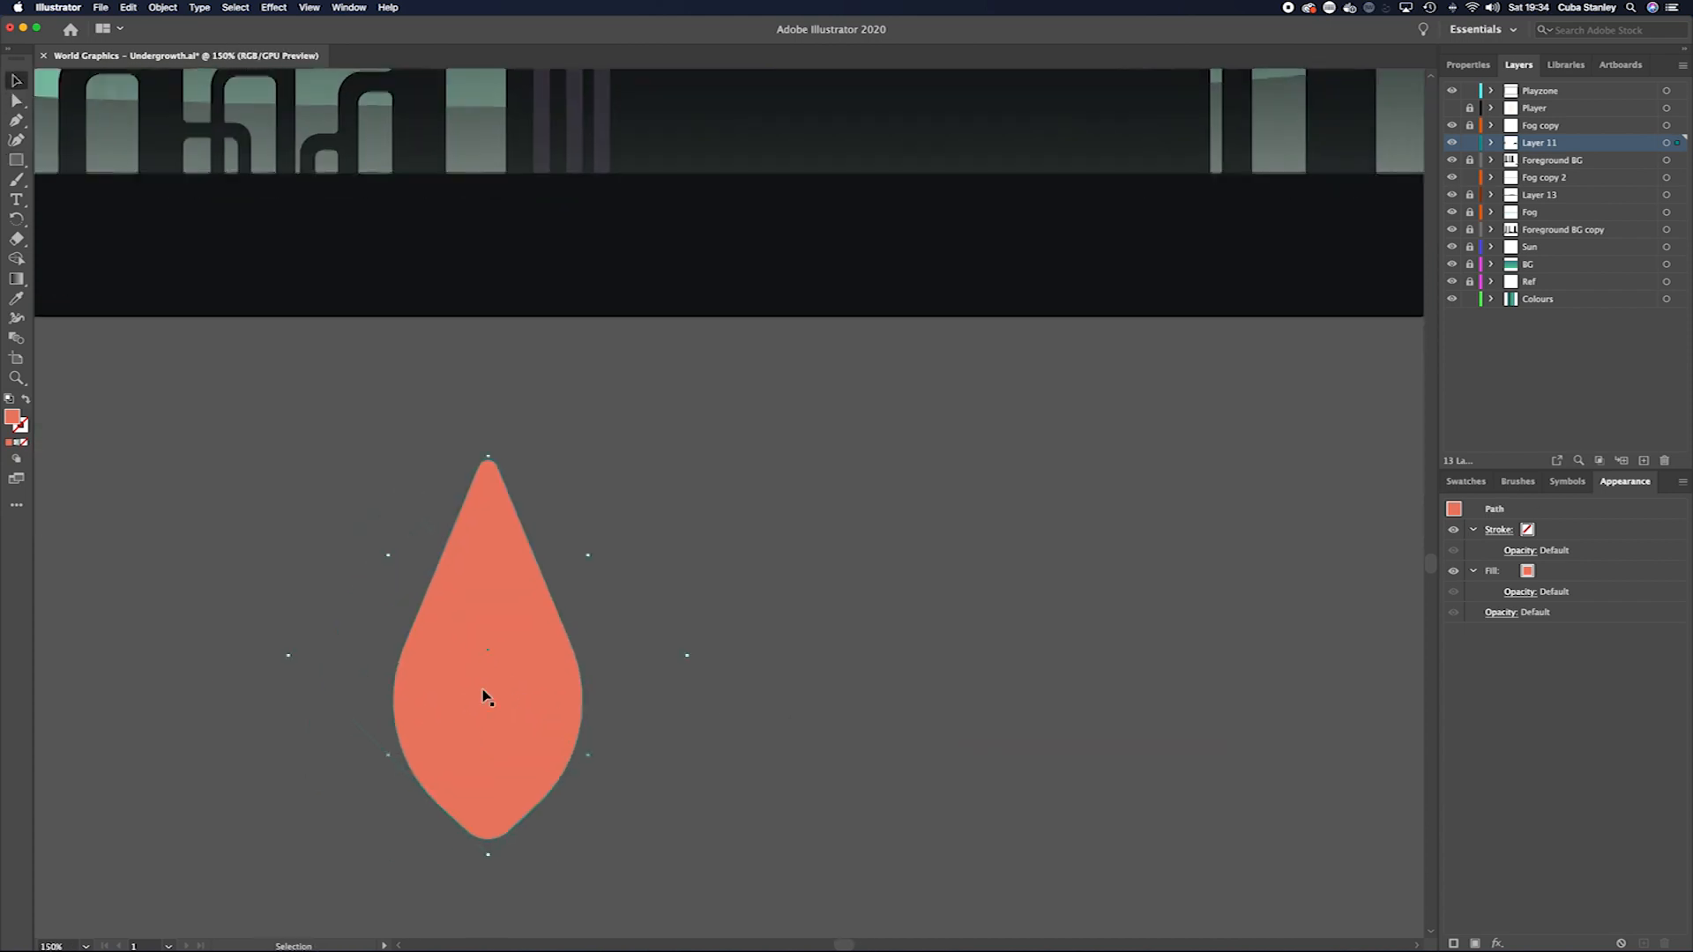
Drag the ellipse's top anchor to form the orange teardrop leaf
drag(486, 697, 486, 767)
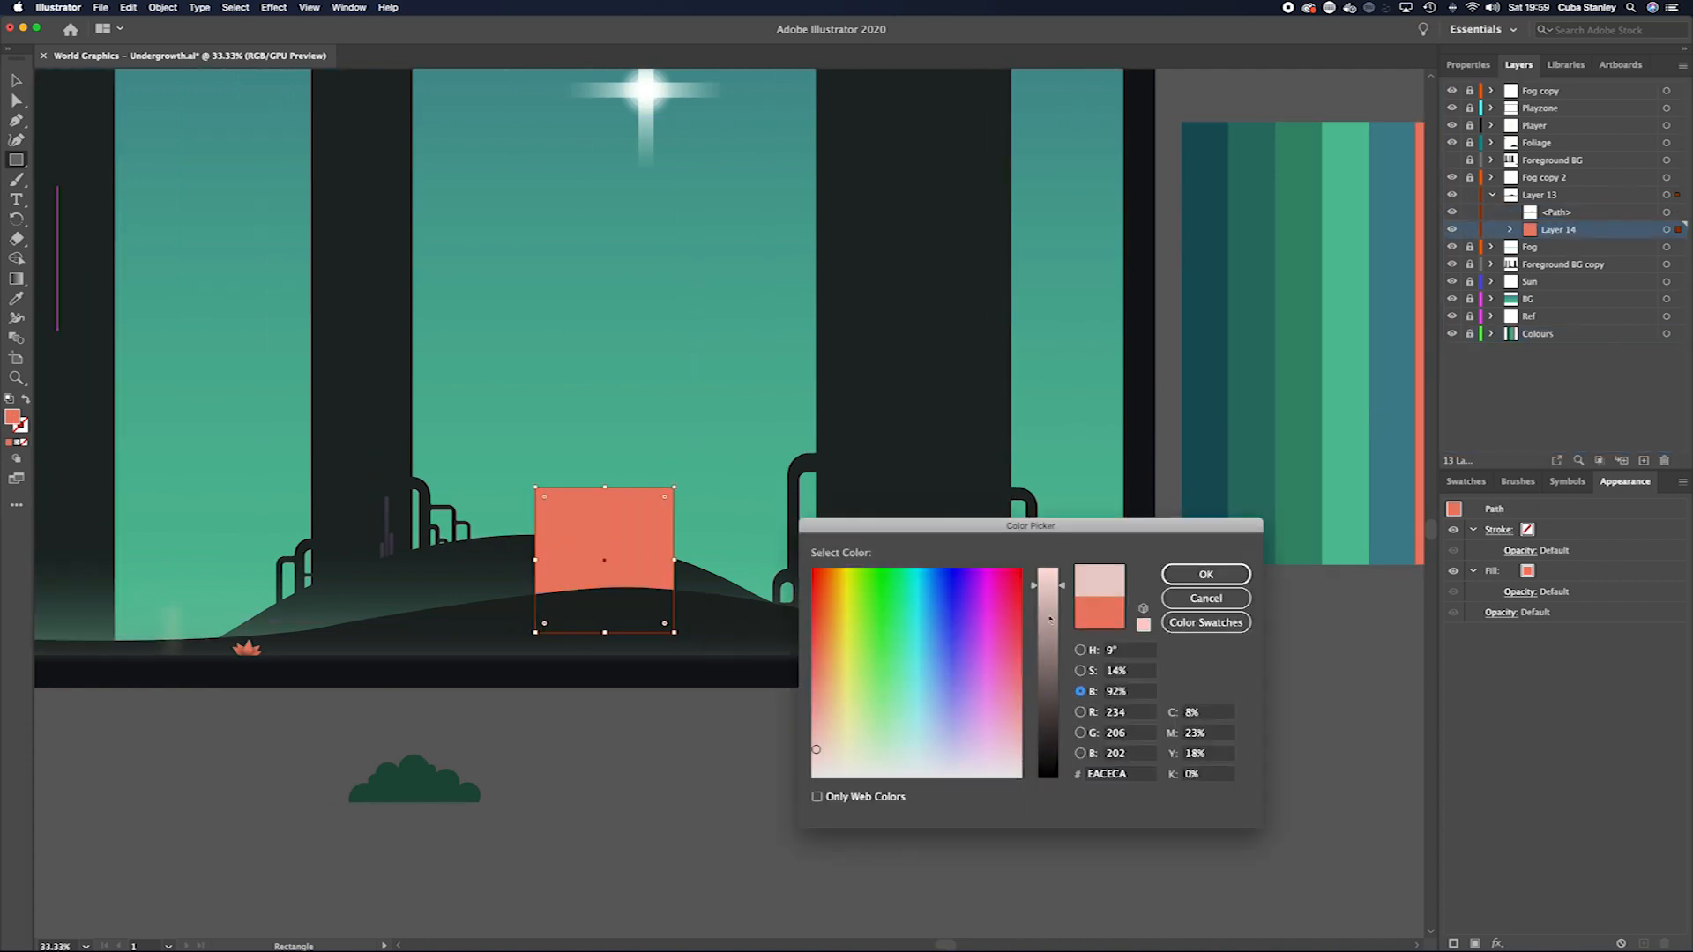
Fill the rectangle pale pink #EACECA and merge its orange top pieces with Shape Builder
click(1205, 573)
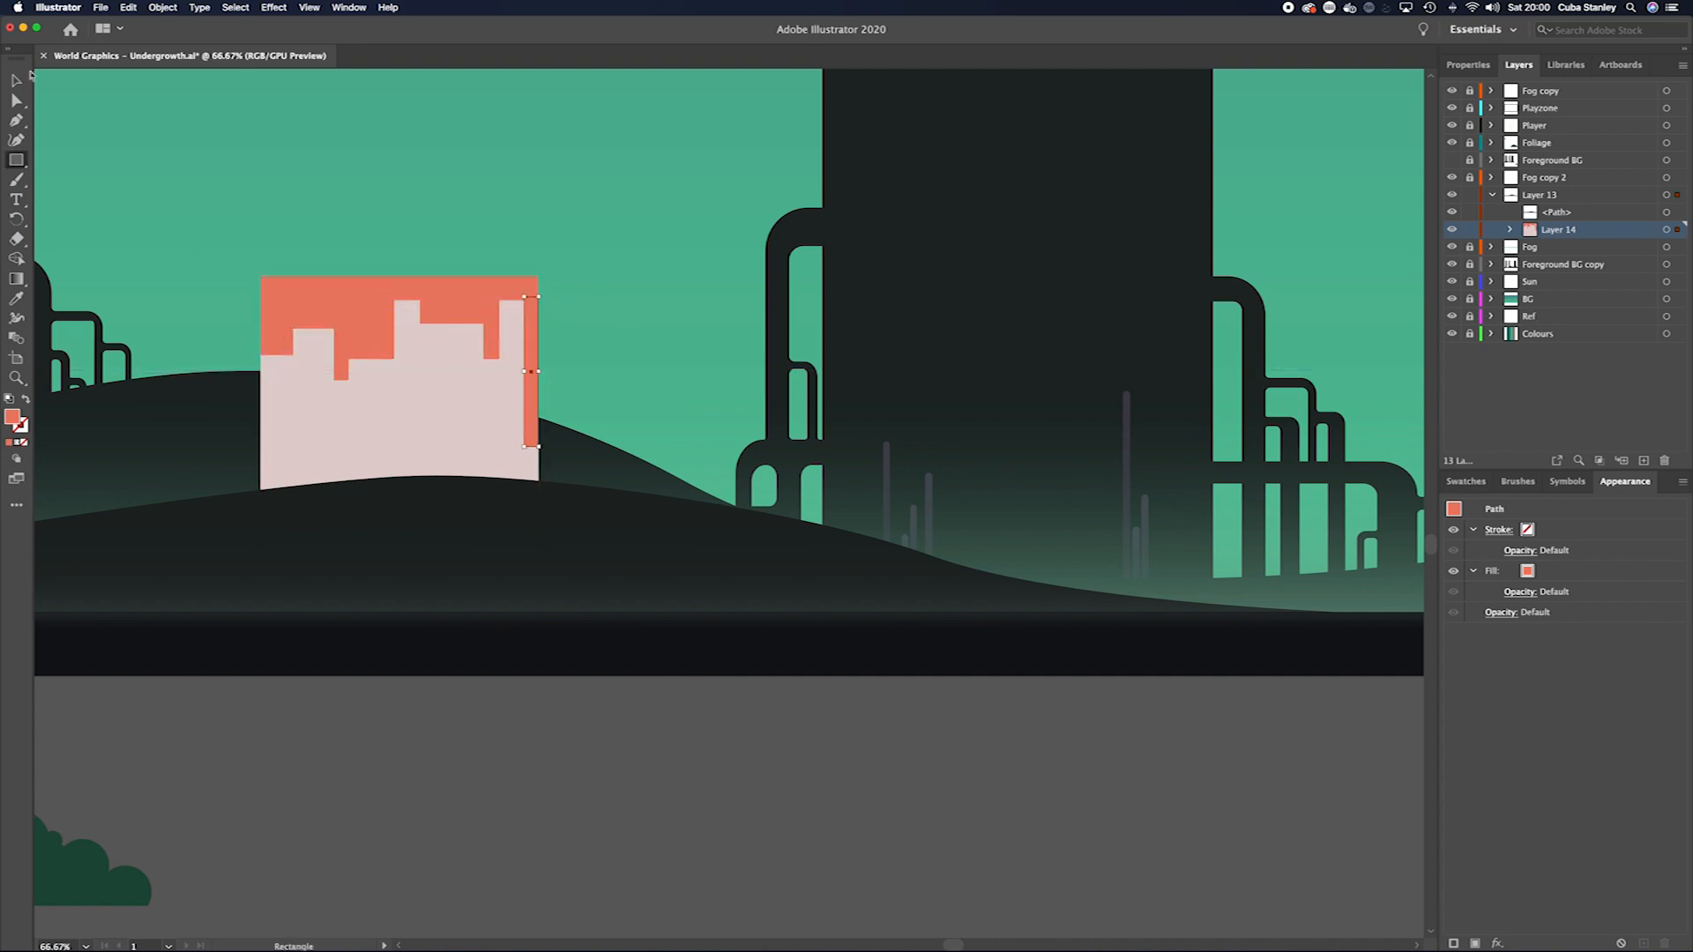
click(18, 258)
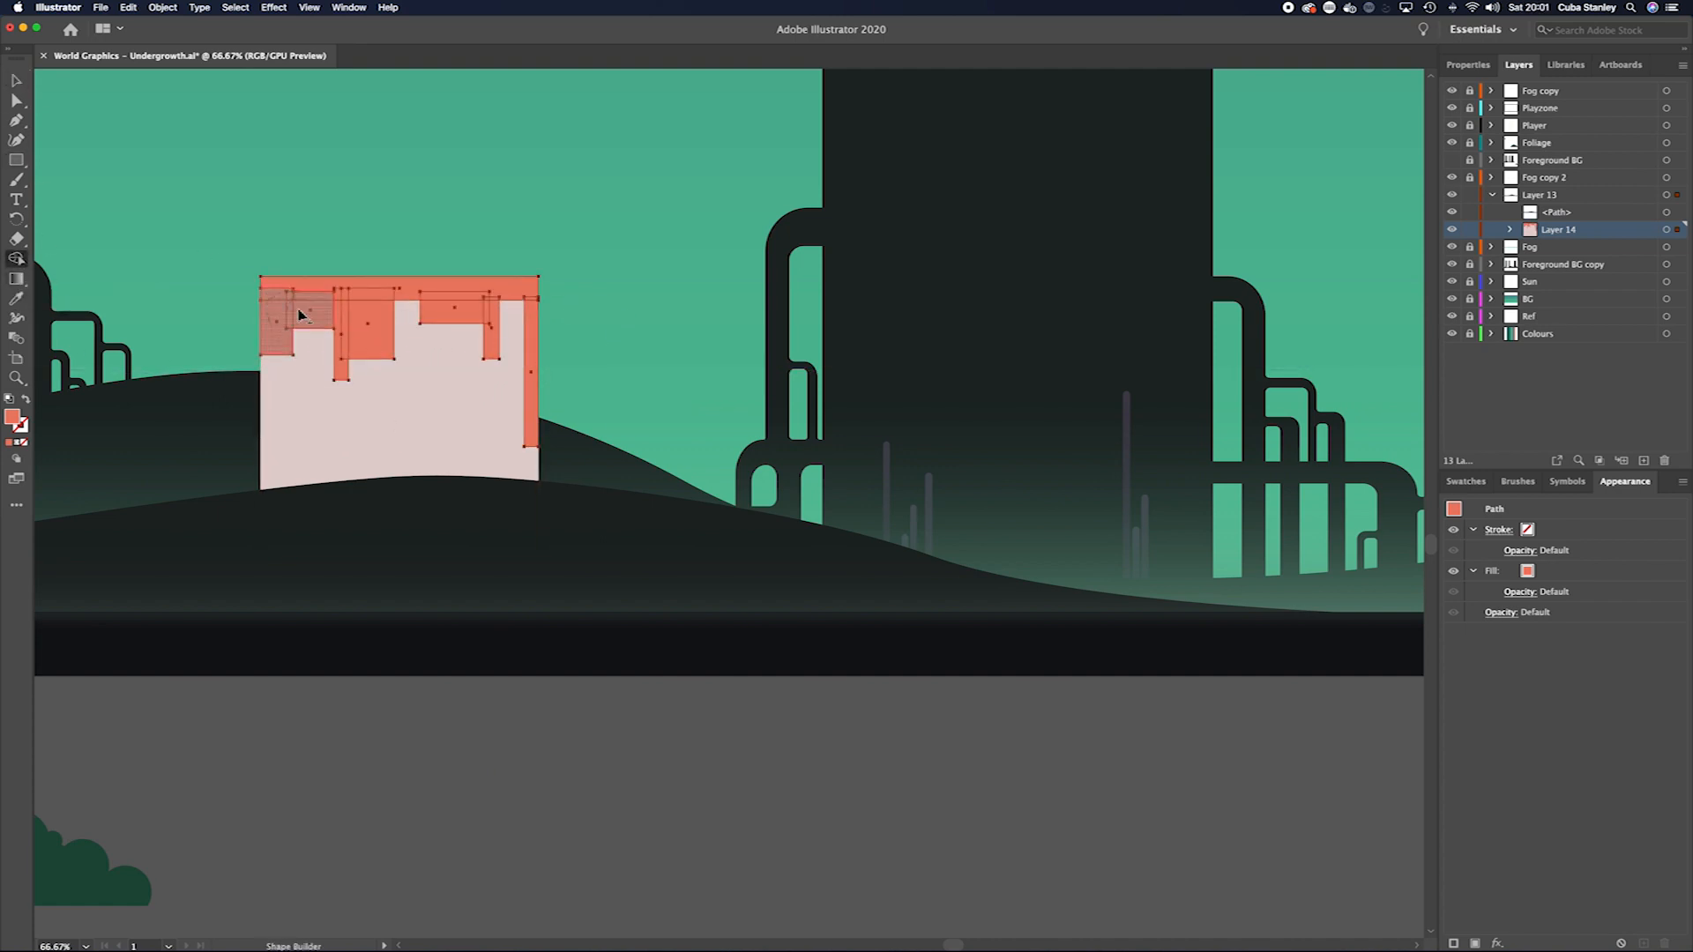